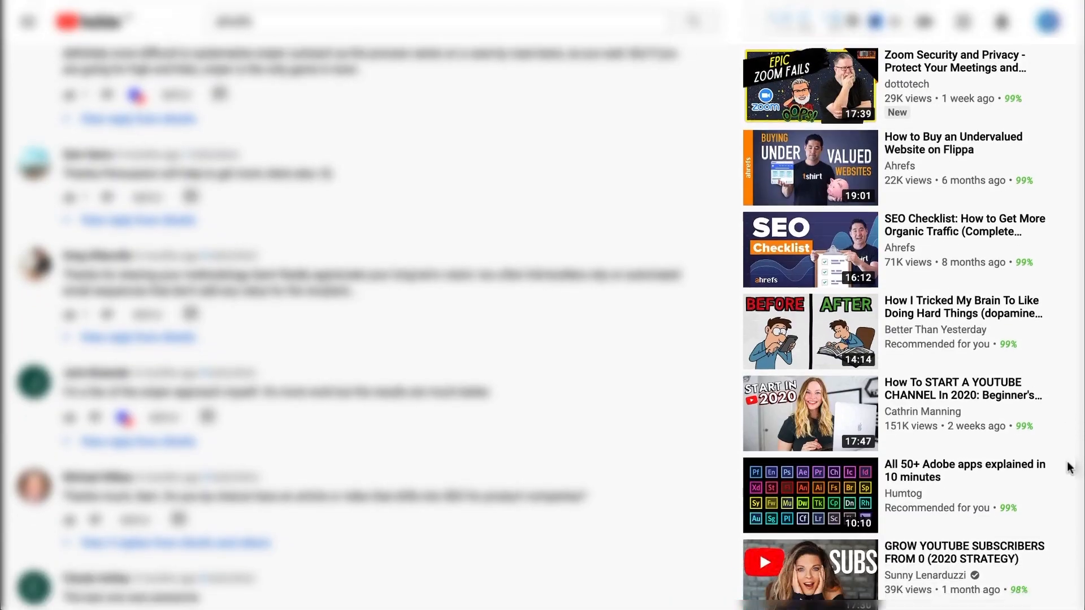
Step: Scroll the Snappa blog article down to the 1280 by 720 thumbnail dimensions box
{"action": "scroll", "scroll_direction": "down", "scroll_amount": 3}
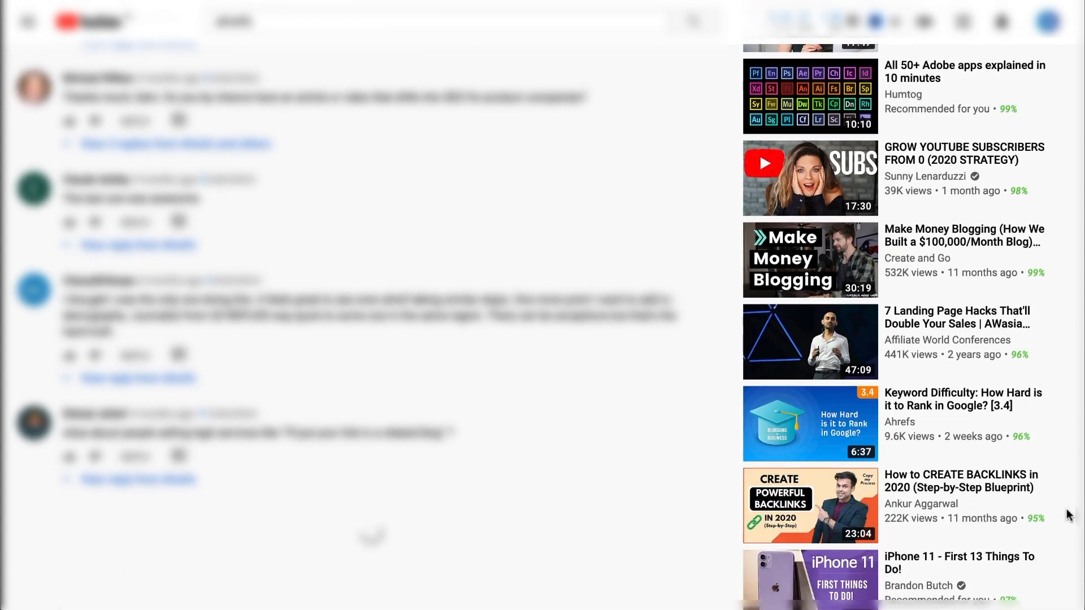
{"action": "scroll", "scroll_direction": "down", "scroll_amount": 3}
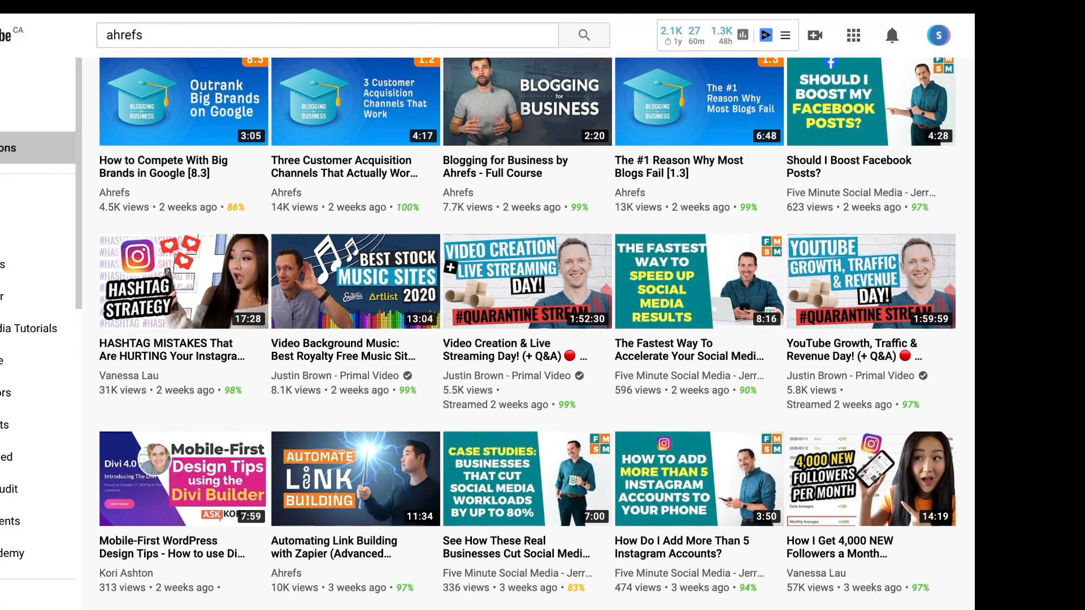
{"action": "scroll", "scroll_direction": "down", "scroll_amount": 3}
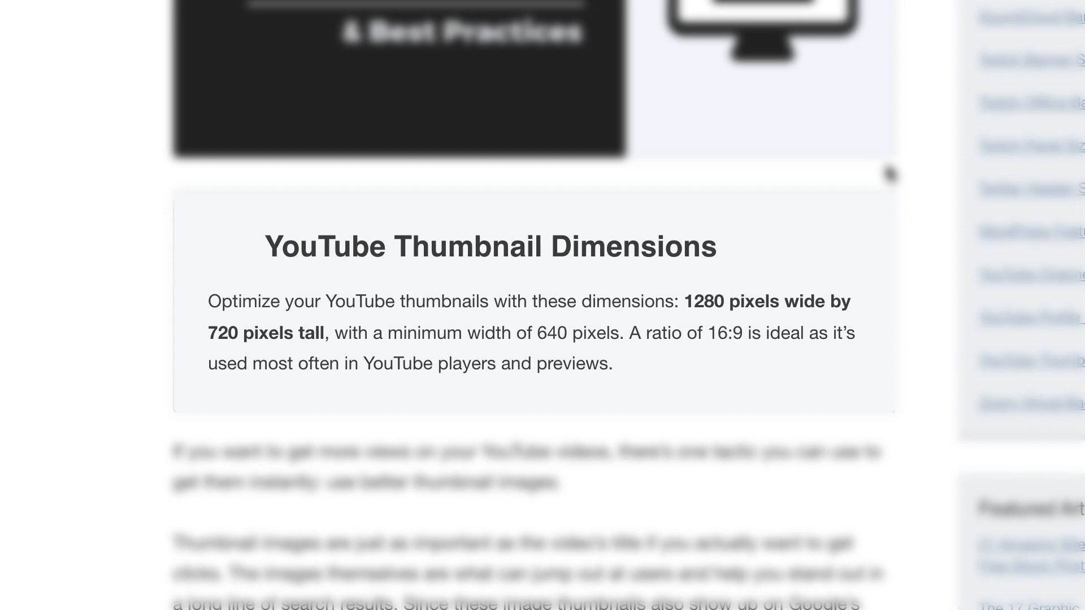
{"action": "scroll", "scroll_direction": "down", "scroll_amount": 3}
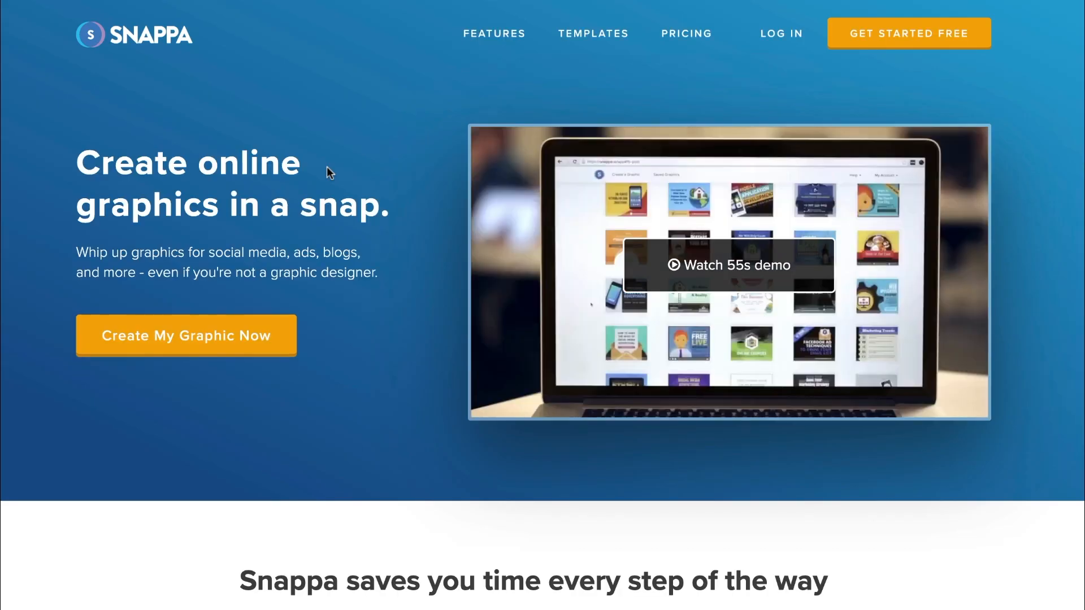
Step: Start a new graphic using the 1280 by 720 YouTube Thumbnail preset
{"action": "left_click", "coordinate": [184, 335]}
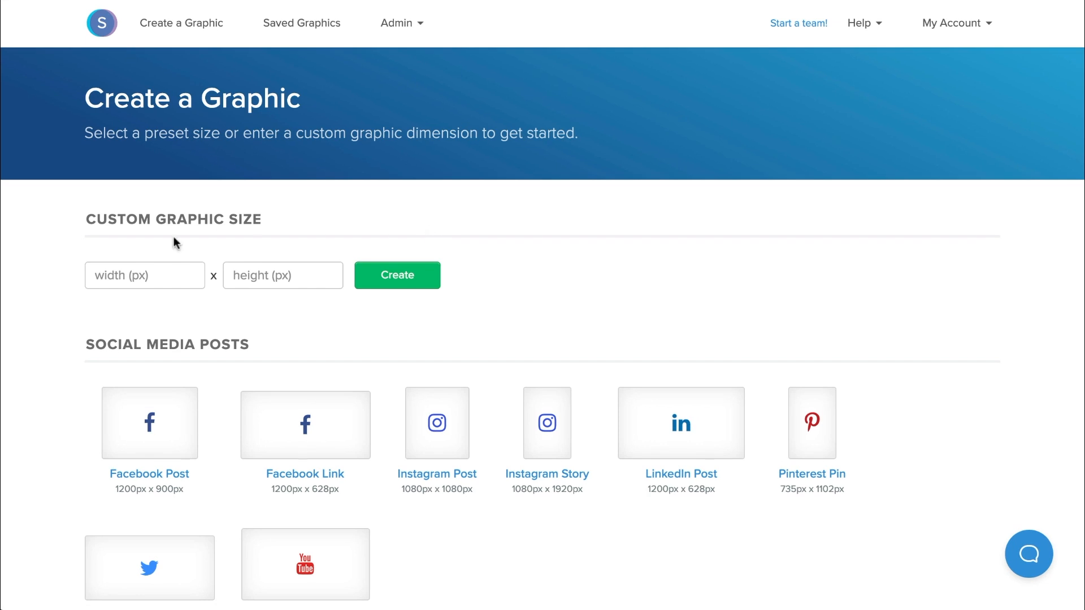
{"action": "mouse_move", "coordinate": [329, 200]}
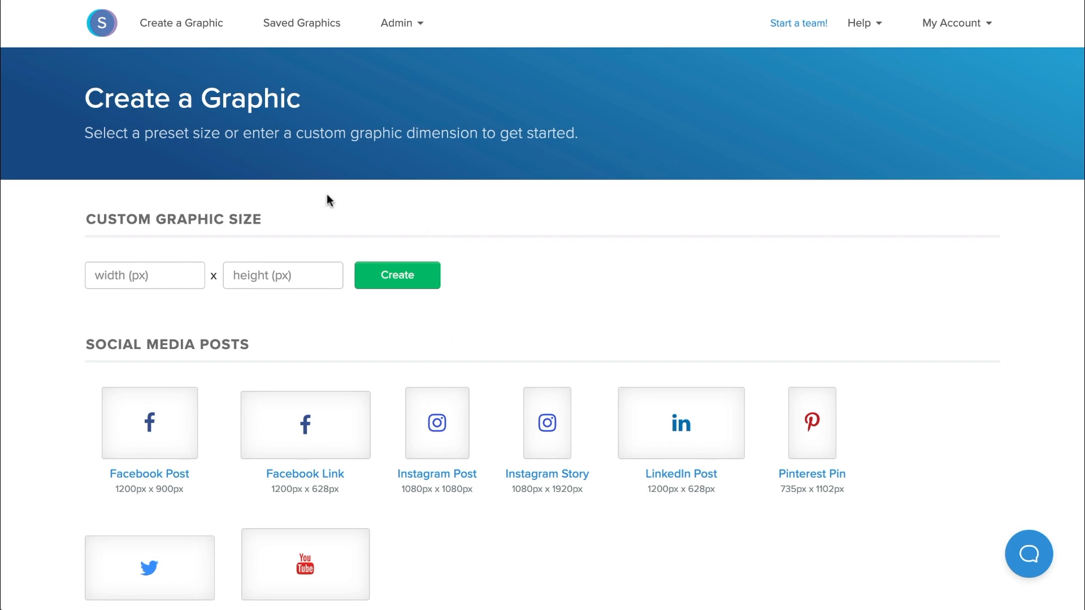
{"action": "scroll", "scroll_direction": "down", "scroll_amount": 3}
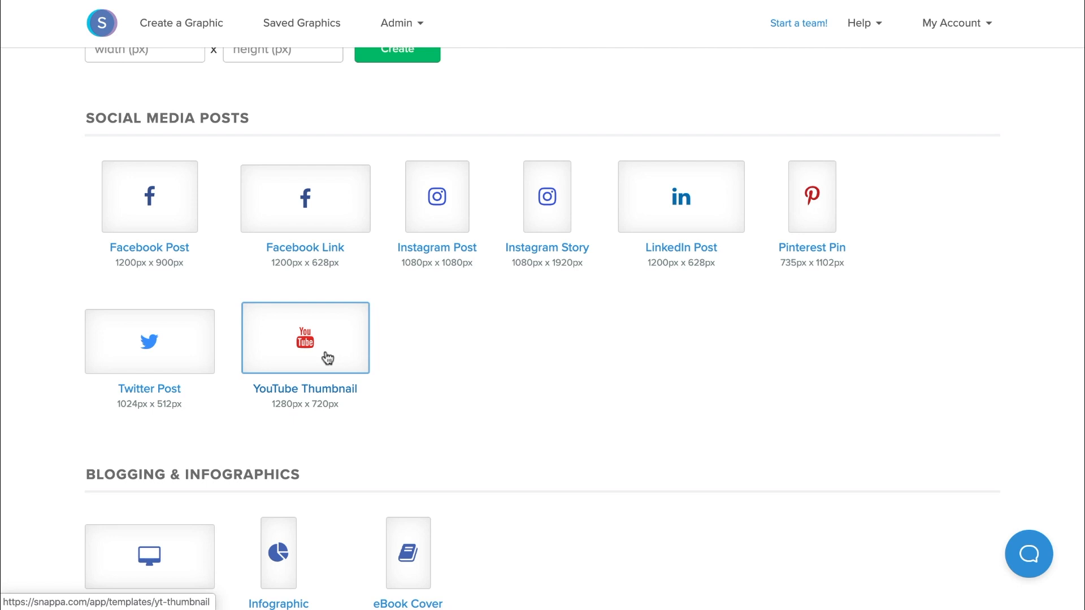
{"action": "left_click", "coordinate": [305, 338]}
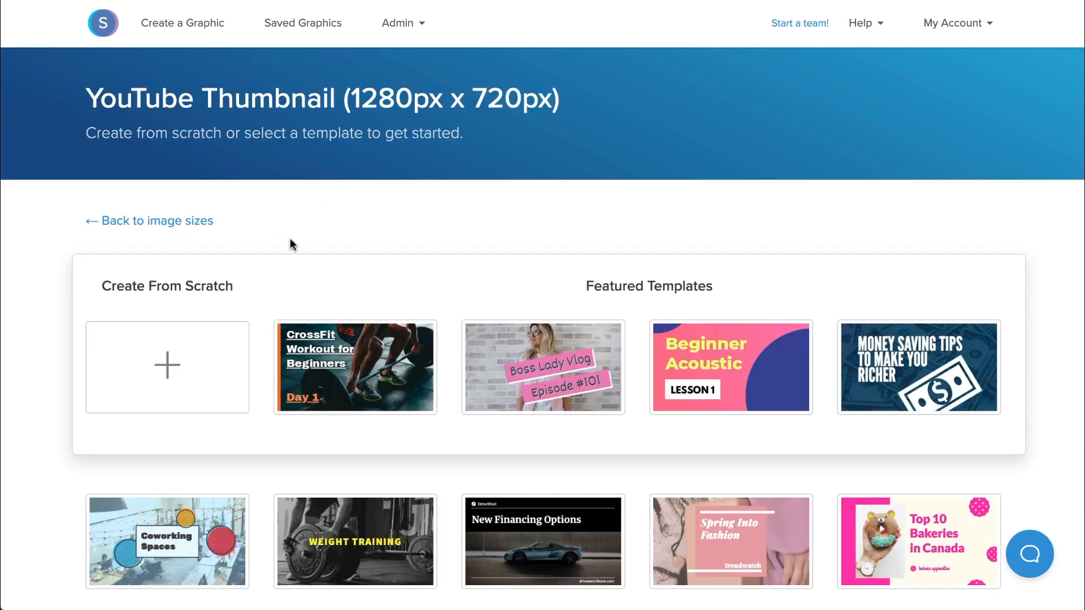
{"action": "mouse_move", "coordinate": [160, 392]}
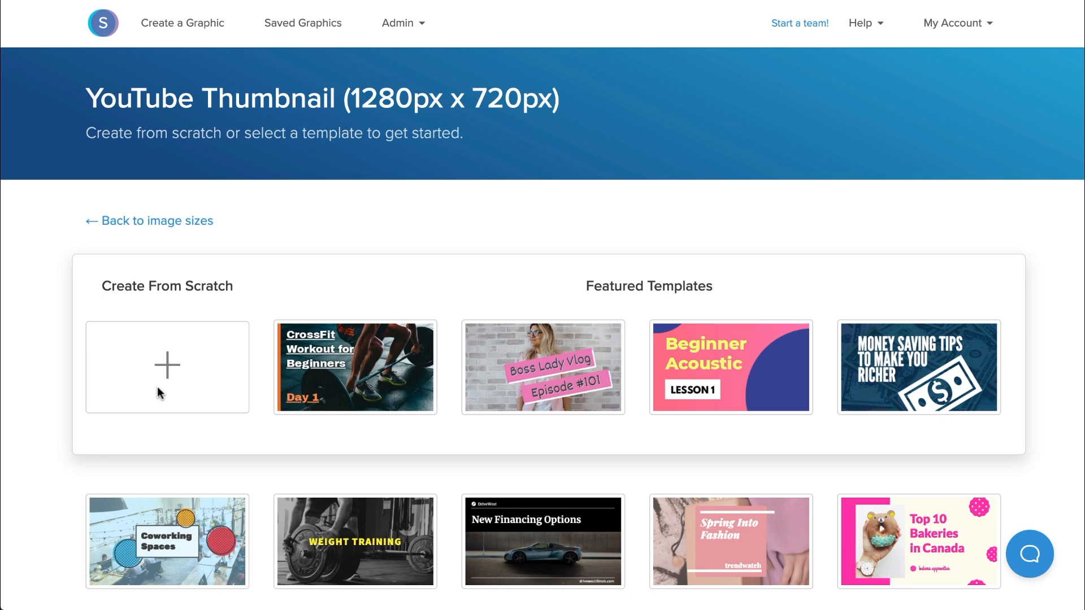
{"action": "scroll", "scroll_direction": "up", "scroll_amount": 3}
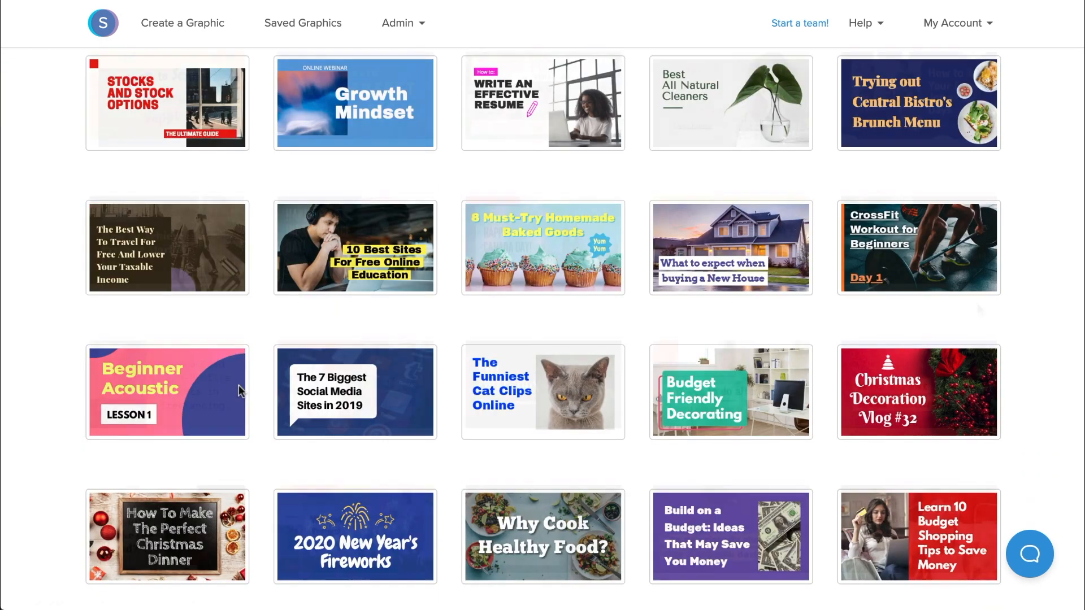
{"action": "scroll", "scroll_direction": "down", "scroll_amount": 3}
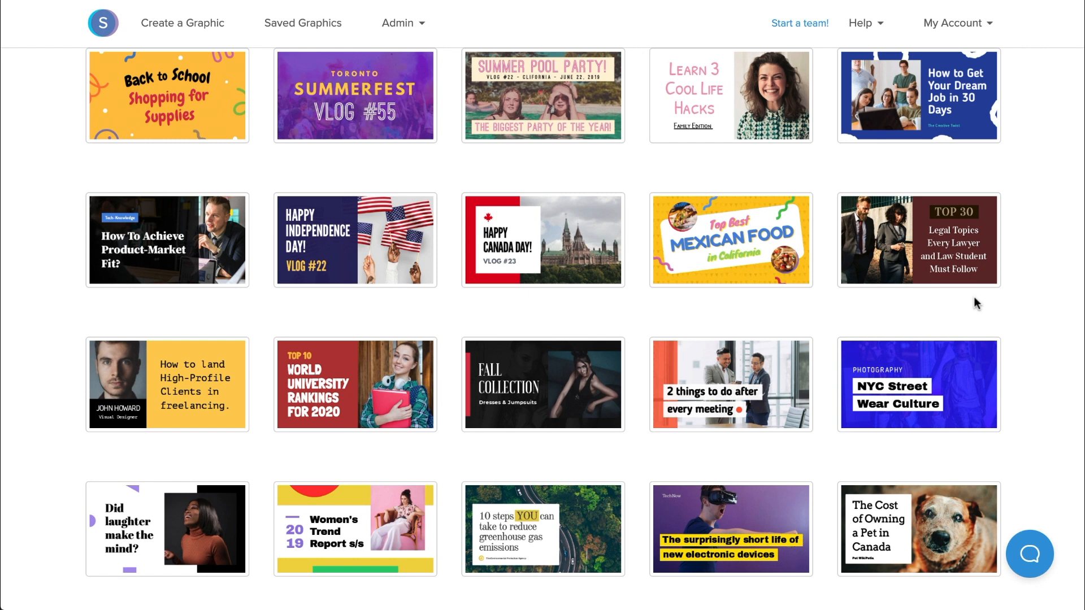
{"action": "scroll", "scroll_direction": "down", "scroll_amount": 3}
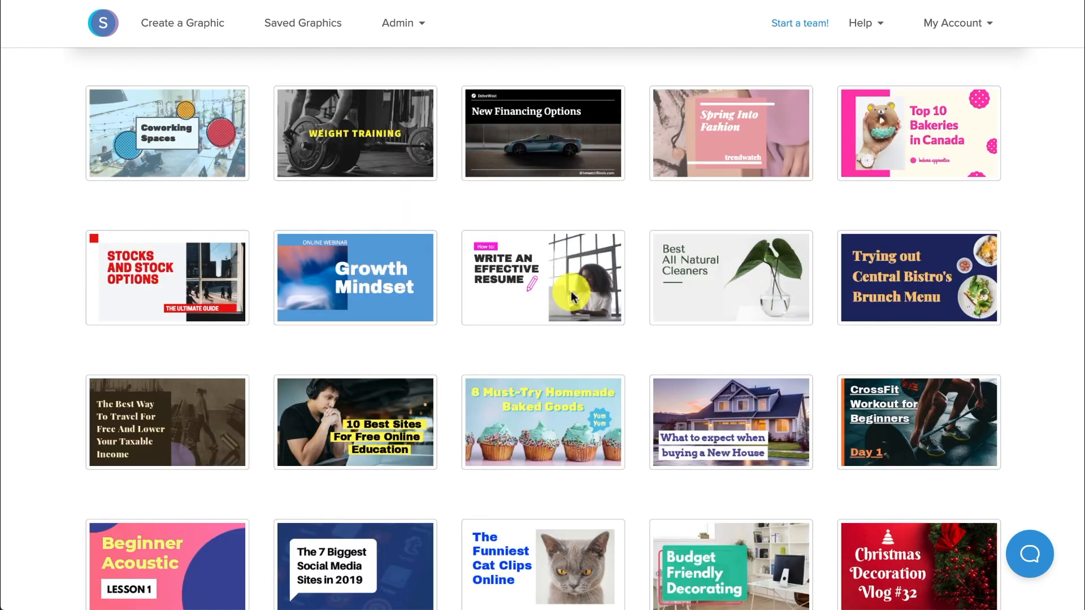
{"action": "mouse_move", "coordinate": [523, 196]}
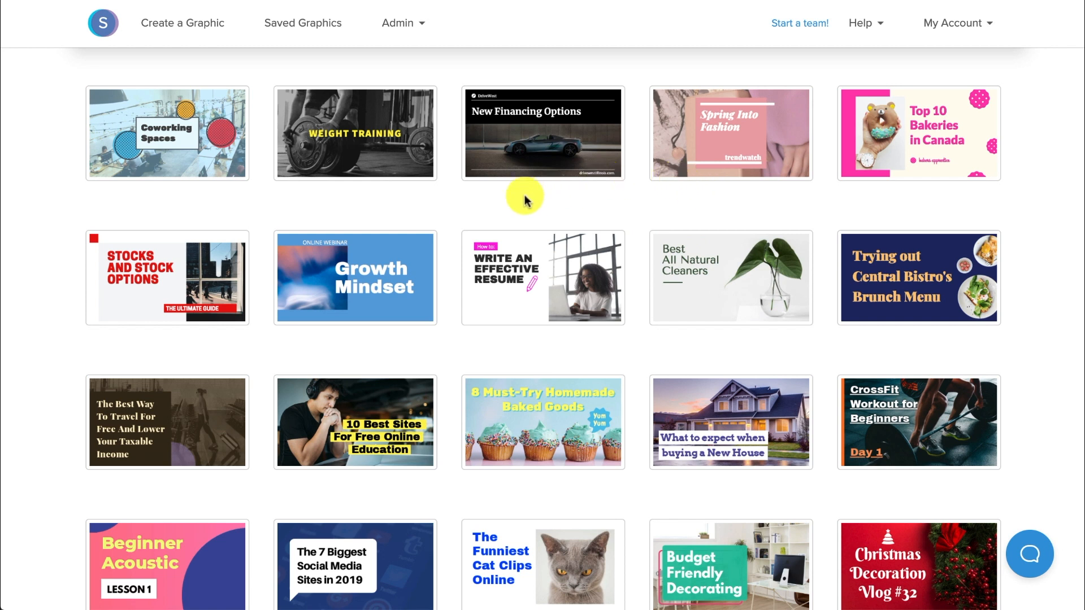
{"action": "mouse_move", "coordinate": [587, 431]}
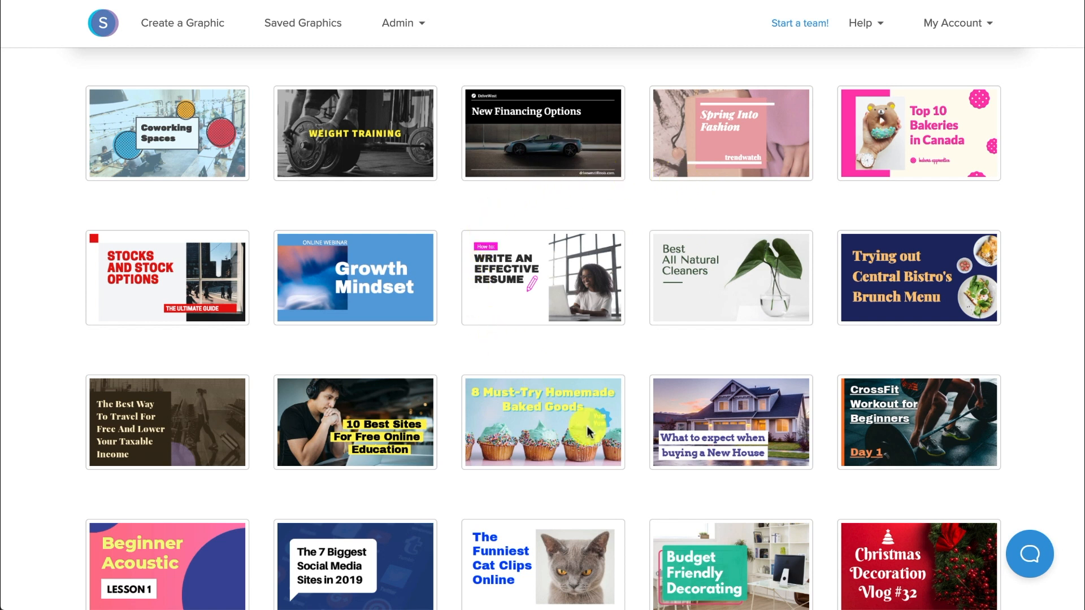
{"action": "mouse_move", "coordinate": [588, 432]}
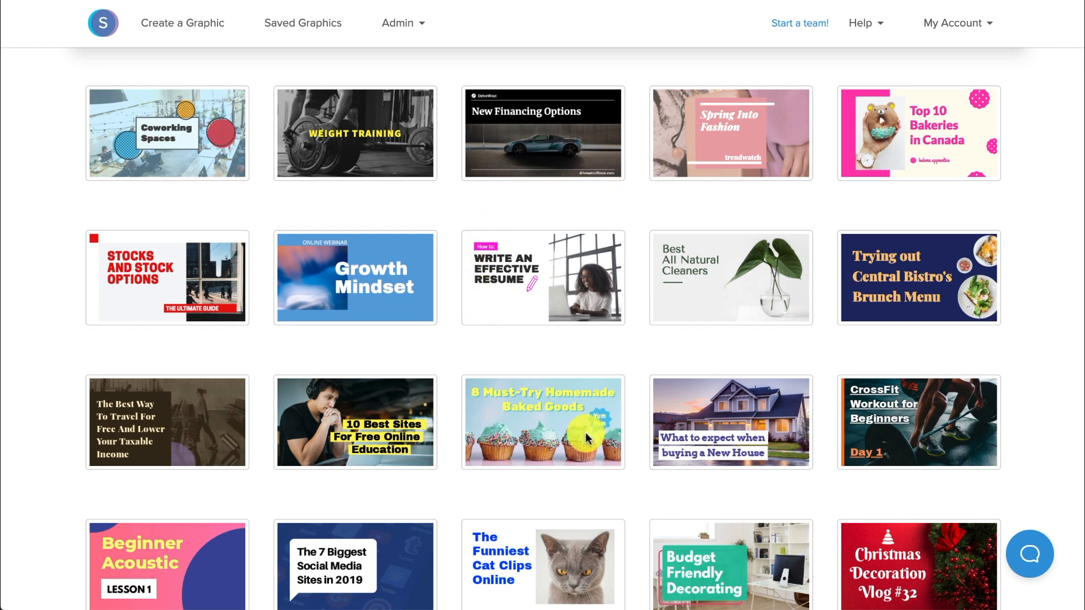
{"action": "mouse_move", "coordinate": [535, 308]}
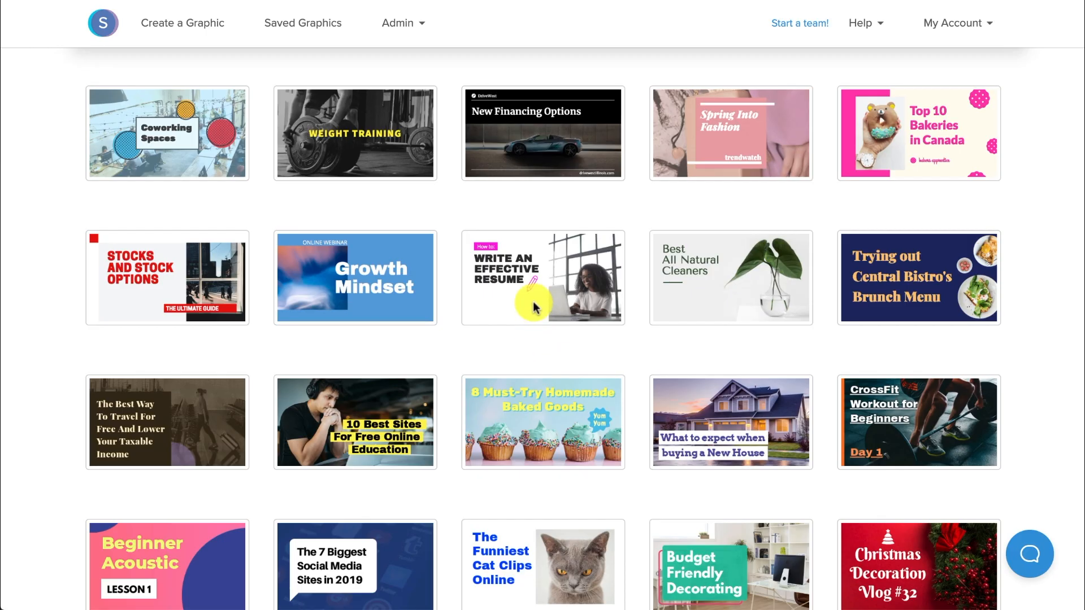
Step: Open the Write an Effective Resume template and retitle it CREATE A YOUTUBE THUMBNAIL in smaller type
{"action": "left_click", "coordinate": [542, 277]}
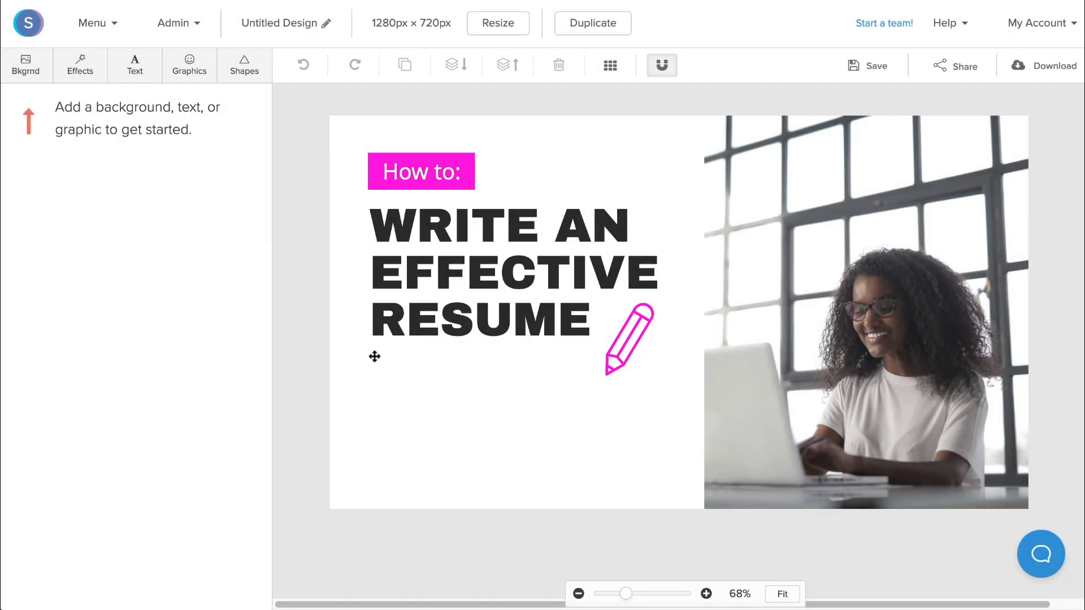
{"action": "mouse_move", "coordinate": [446, 317]}
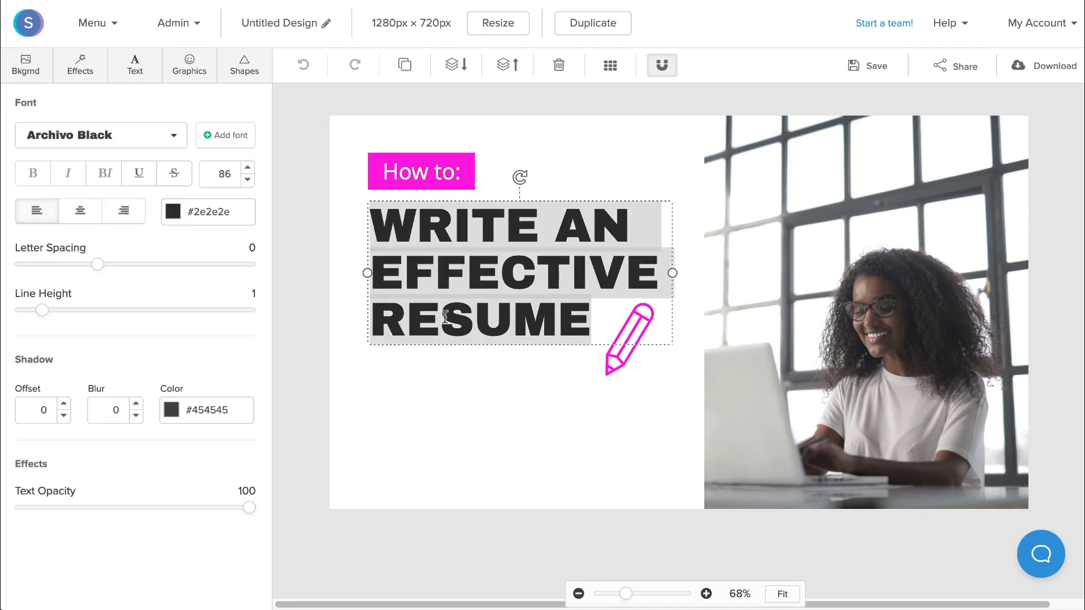
{"action": "type", "text": "CREATE A YOUTUBE THUMBNAIL"}
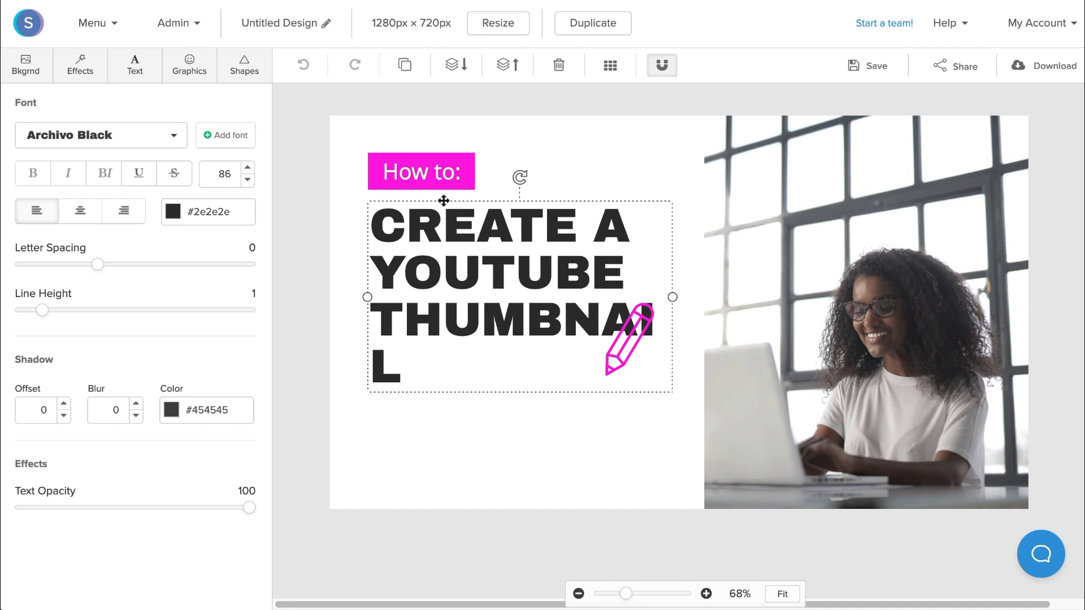
{"action": "left_click", "coordinate": [247, 180]}
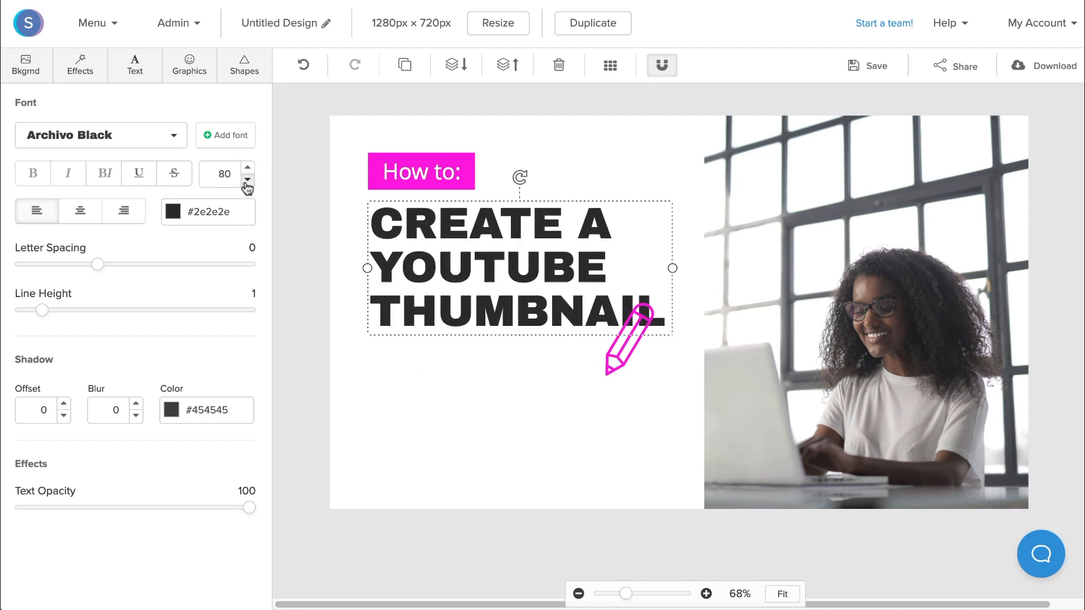
{"action": "left_click", "coordinate": [247, 179]}
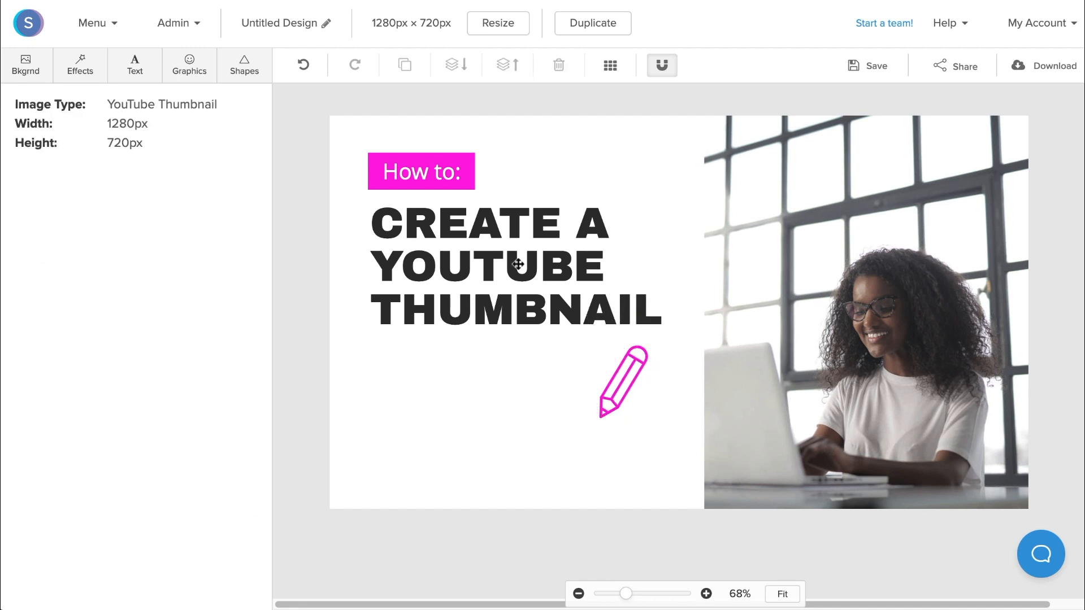
{"action": "left_click", "coordinate": [515, 266]}
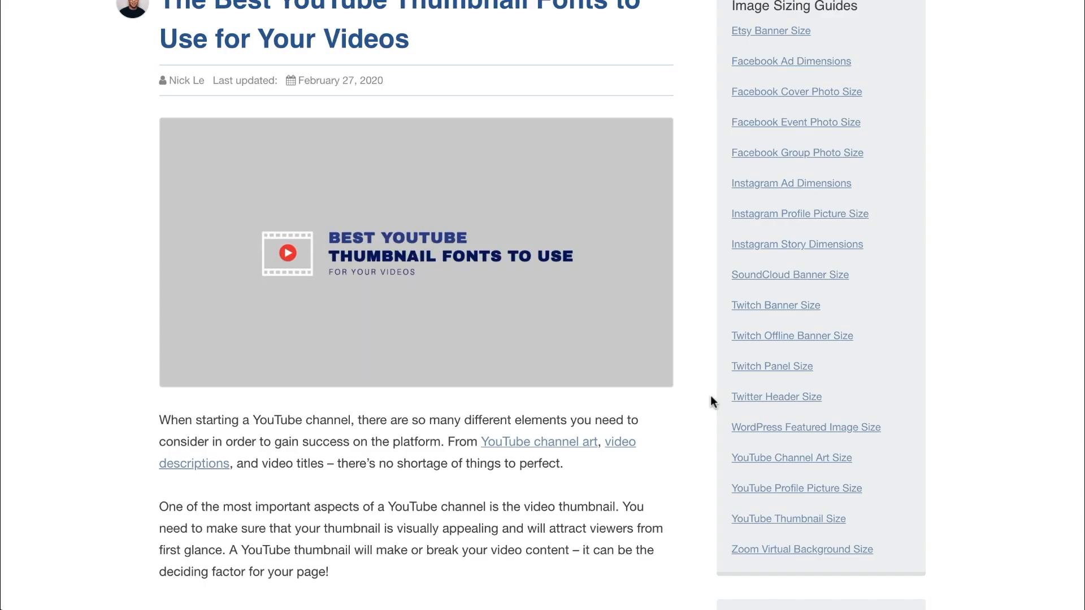
Step: Scroll the blog post to the popular thumbnail fonts like Bangers and Anton
{"action": "scroll", "scroll_direction": "down", "scroll_amount": 3}
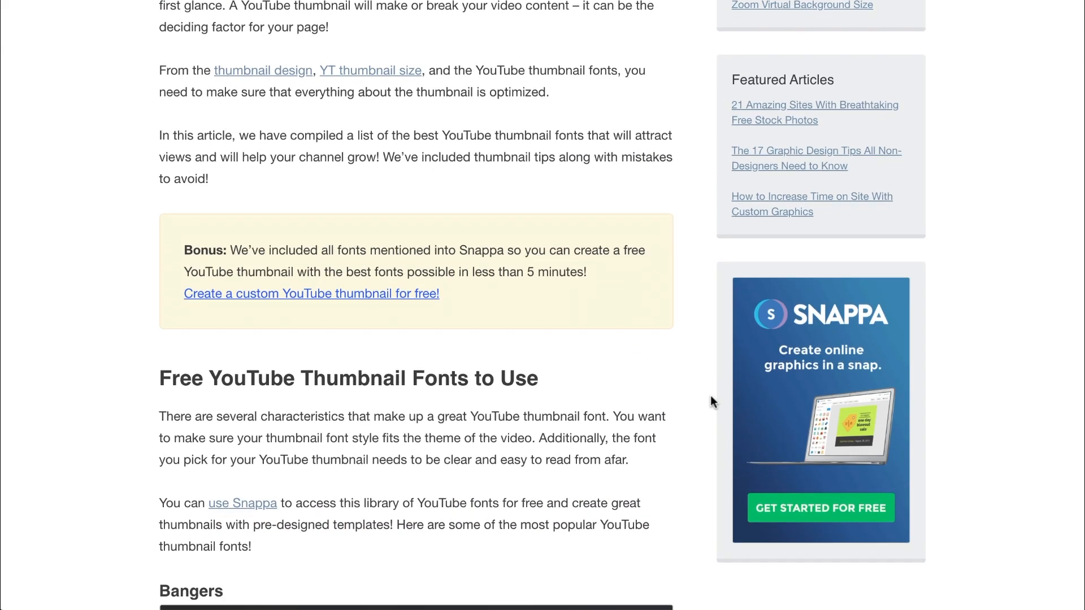
{"action": "scroll", "scroll_direction": "down", "scroll_amount": 3}
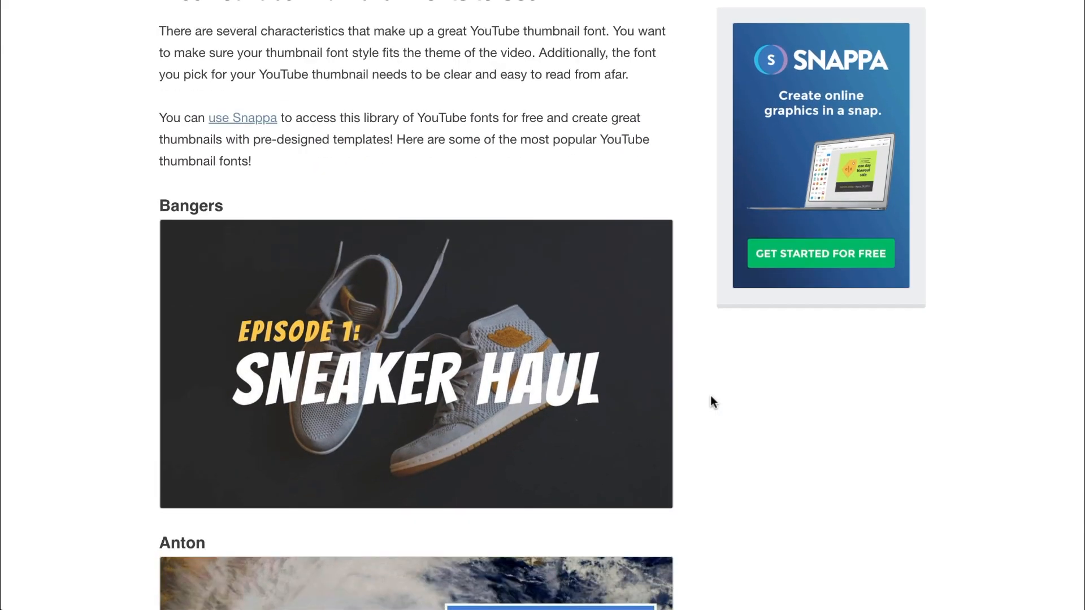
{"action": "scroll", "scroll_direction": "down", "scroll_amount": 3}
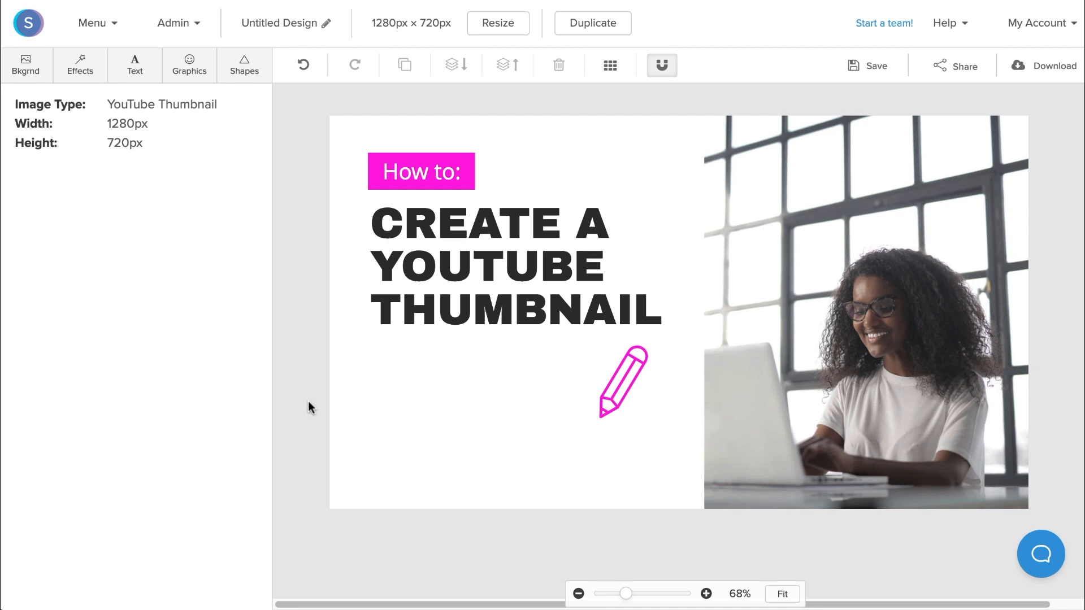
Step: Delete the pink pencil graphic and place the red YouTube play icon found by searching 'youtube'
{"action": "left_click", "coordinate": [623, 382]}
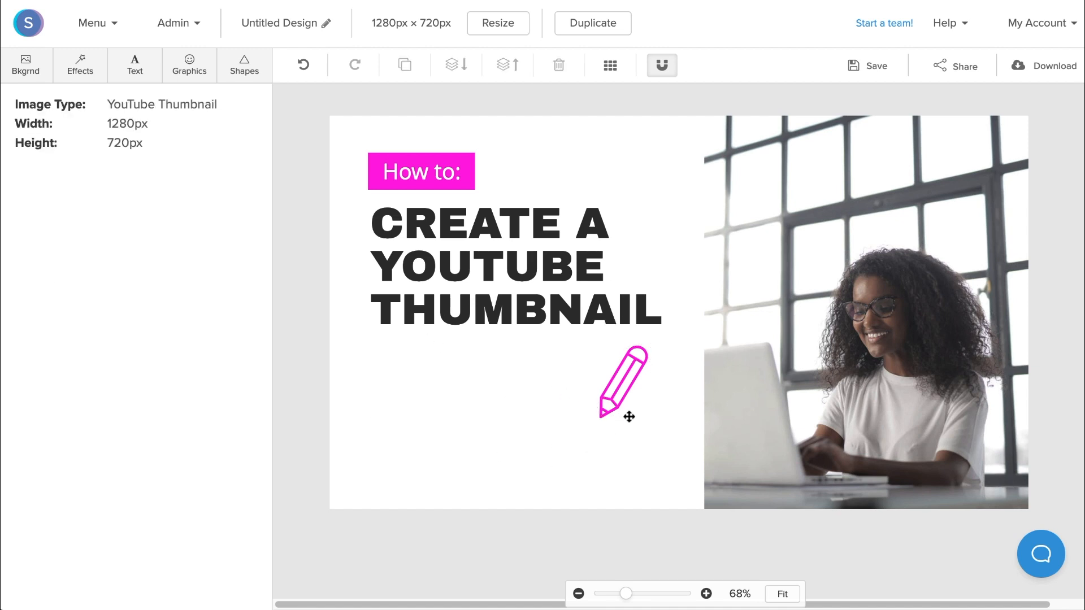
{"action": "left_click", "coordinate": [626, 384]}
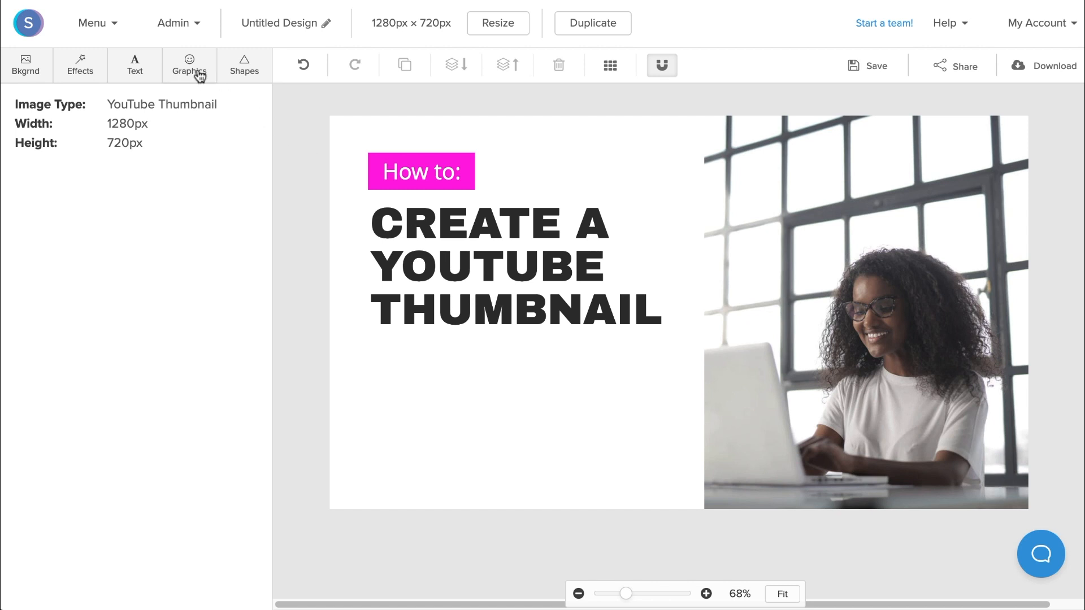
{"action": "left_click", "coordinate": [189, 65]}
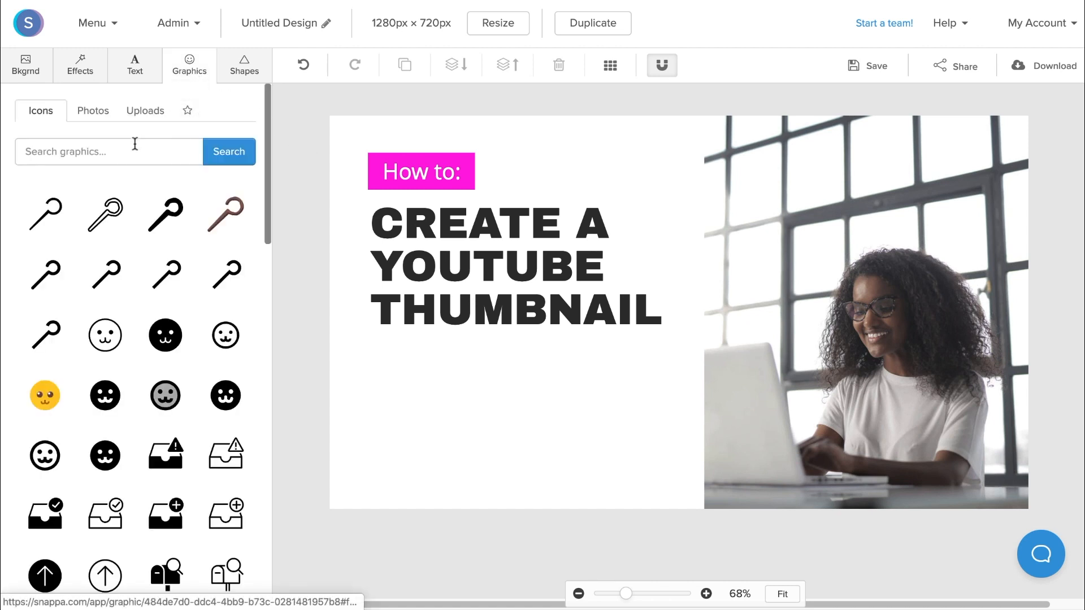
{"action": "left_click", "coordinate": [109, 151]}
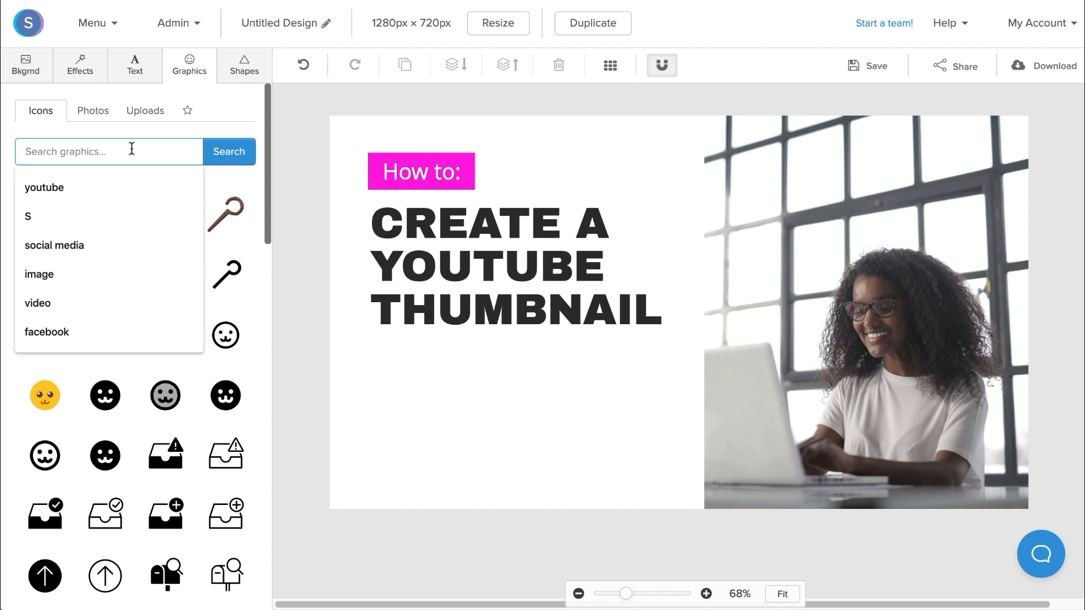
{"action": "type", "text": "youtu"}
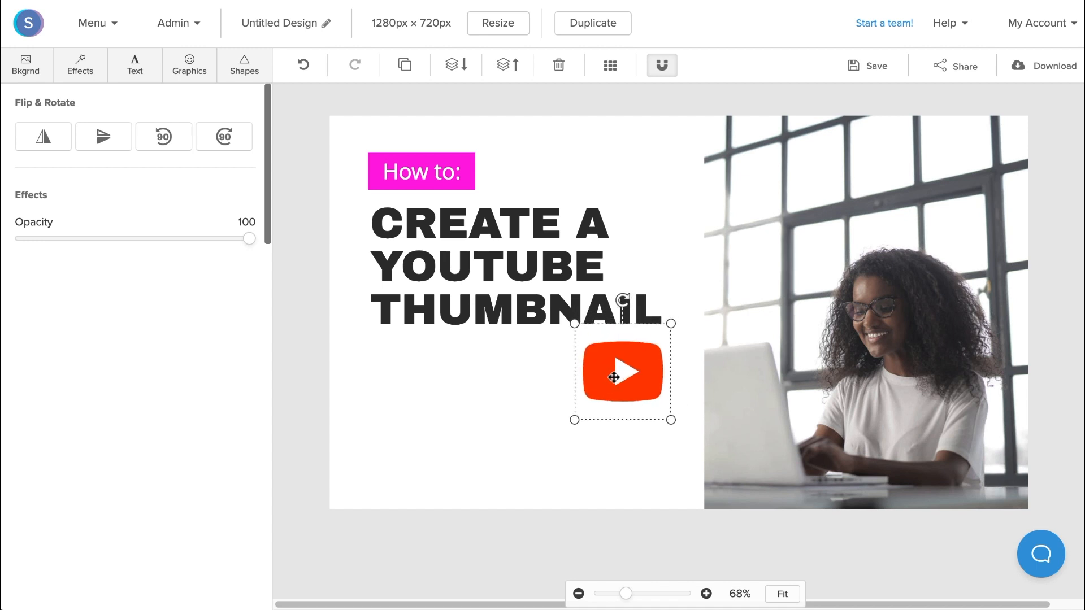
{"action": "left_click", "coordinate": [318, 344]}
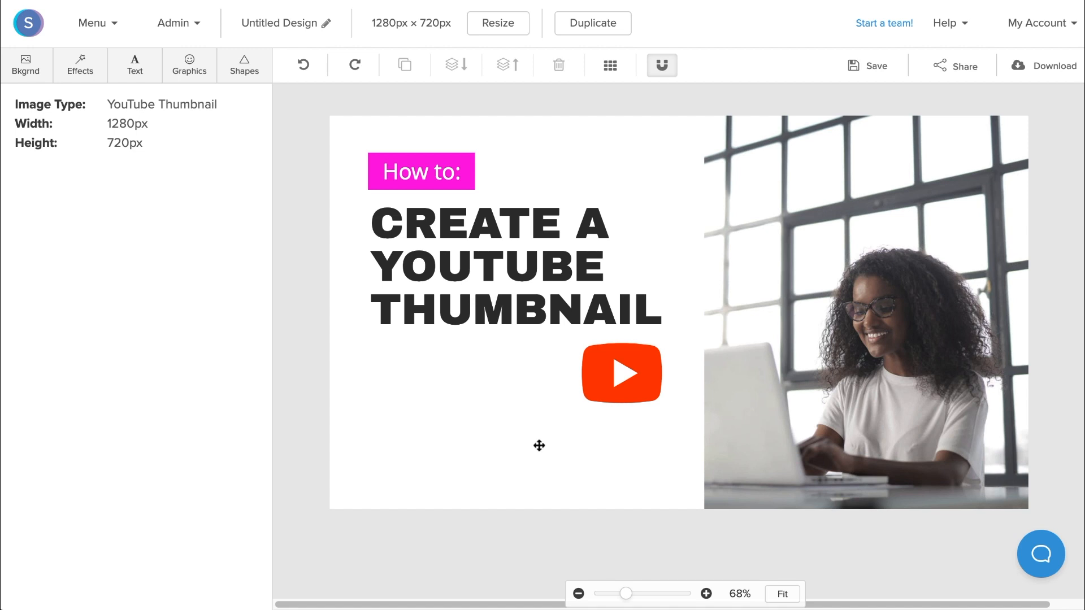
{"action": "mouse_move", "coordinate": [443, 487]}
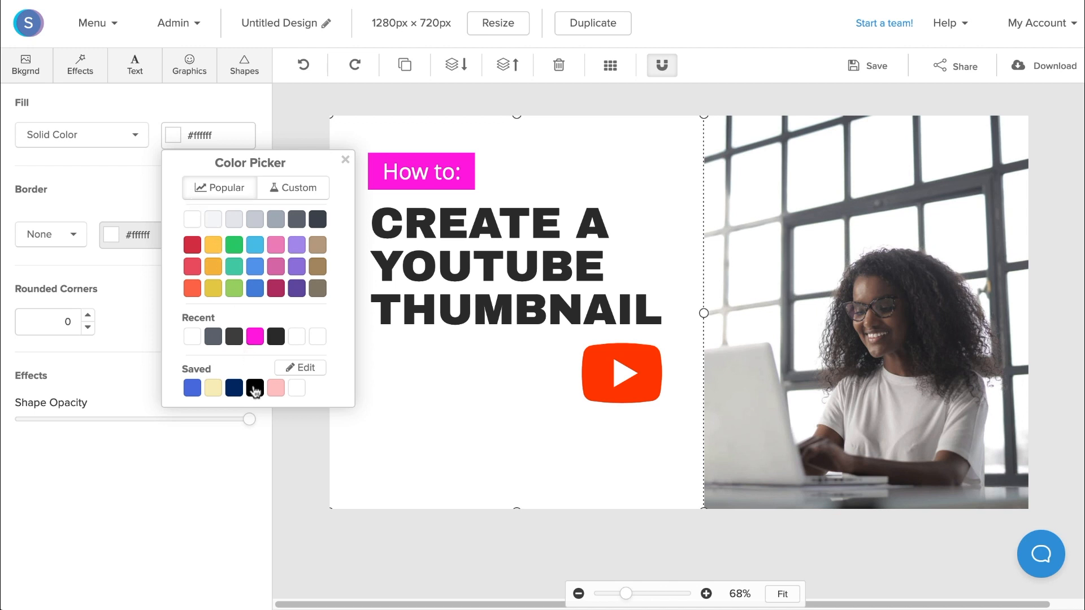
Step: Make the left panel black, the title text white and the How to: tag red
{"action": "left_click", "coordinate": [254, 388]}
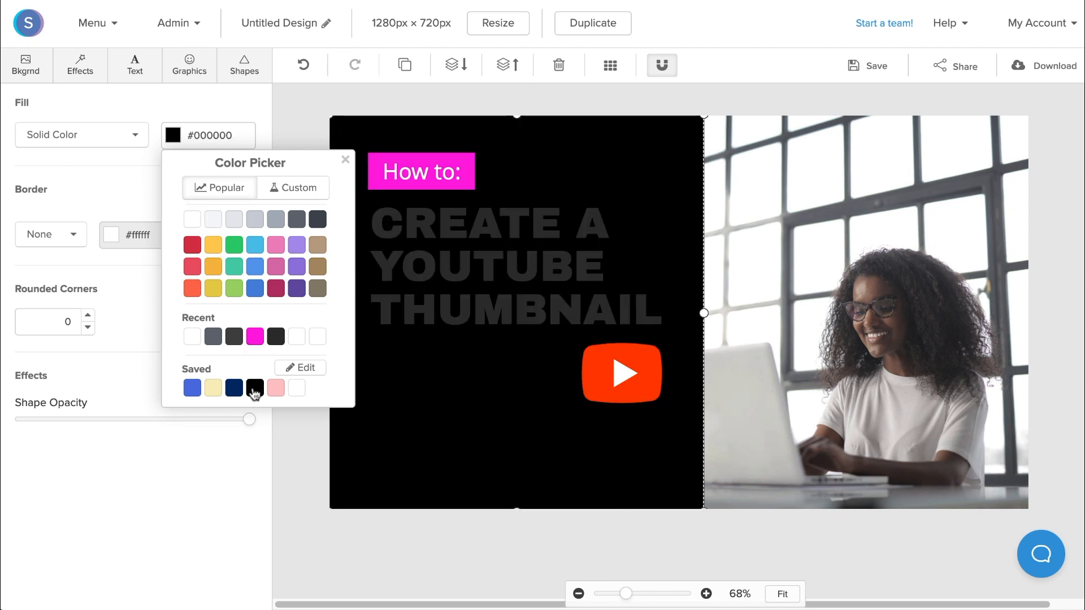
{"action": "left_click", "coordinate": [515, 266]}
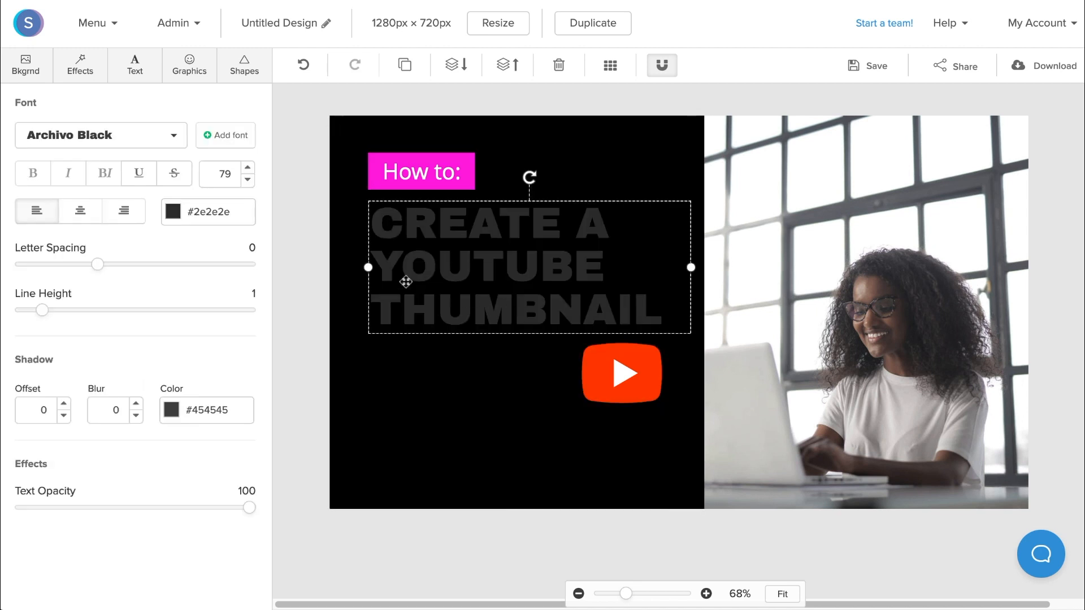
{"action": "left_click", "coordinate": [172, 212]}
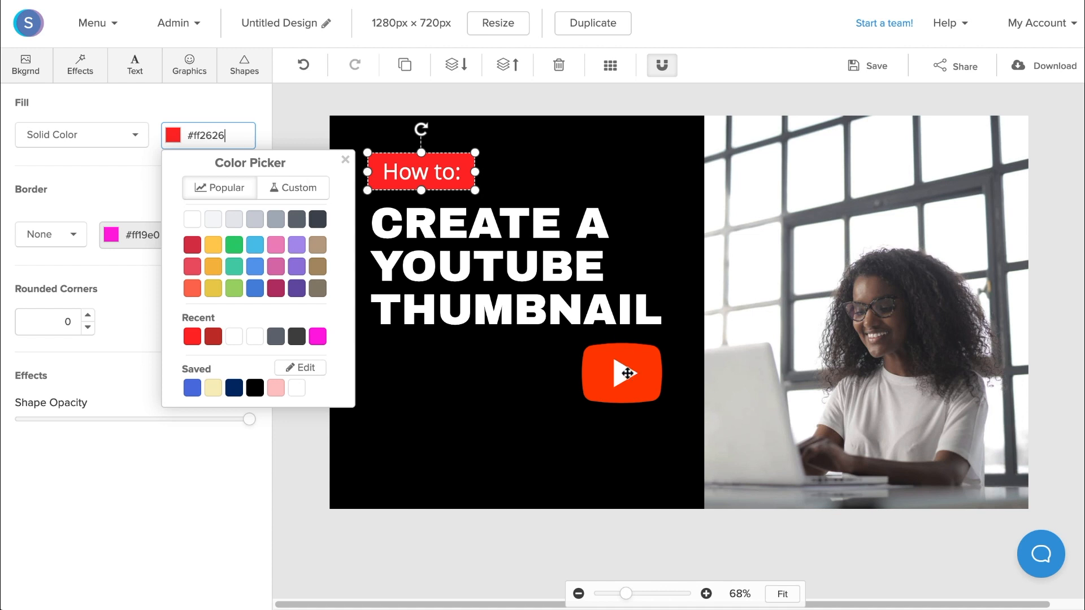
{"action": "mouse_move", "coordinate": [505, 530]}
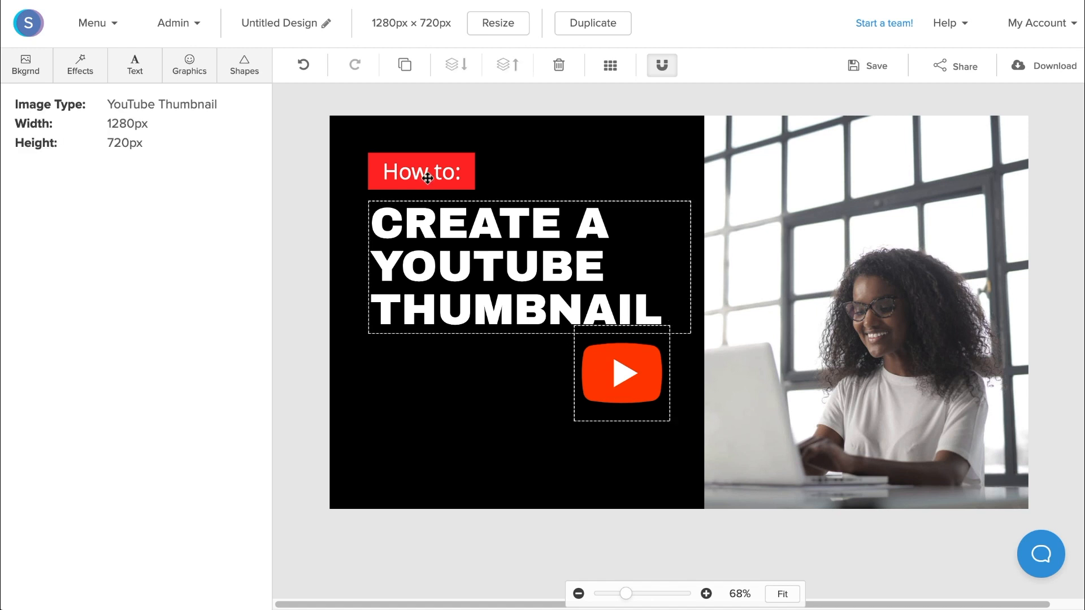
Step: Select the How to: tag, title and YouTube logo together and move them down to centre
{"action": "left_click", "coordinate": [420, 172]}
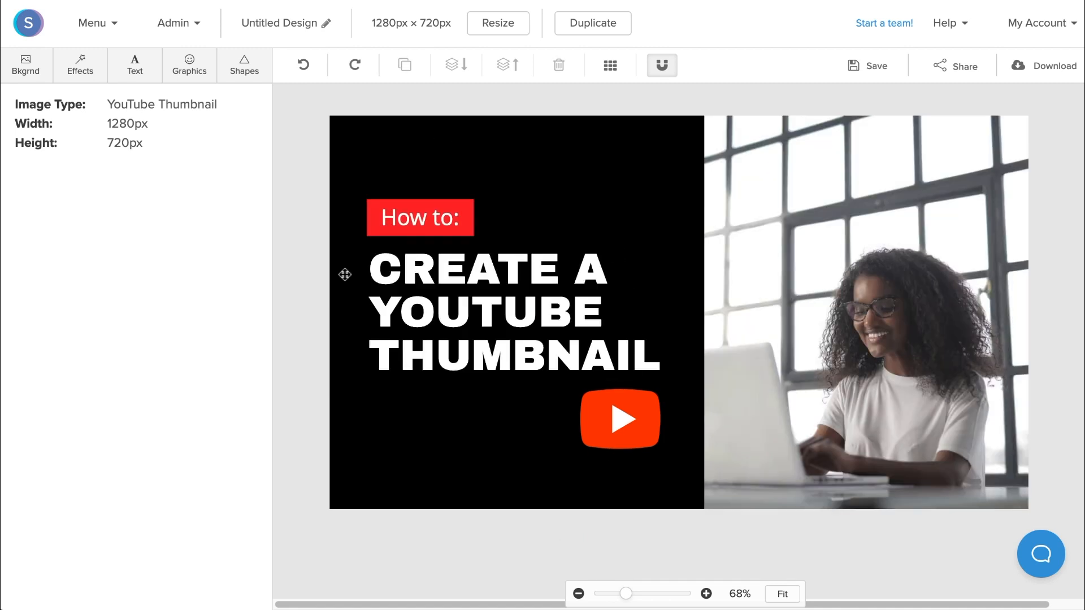
{"action": "mouse_move", "coordinate": [929, 243]}
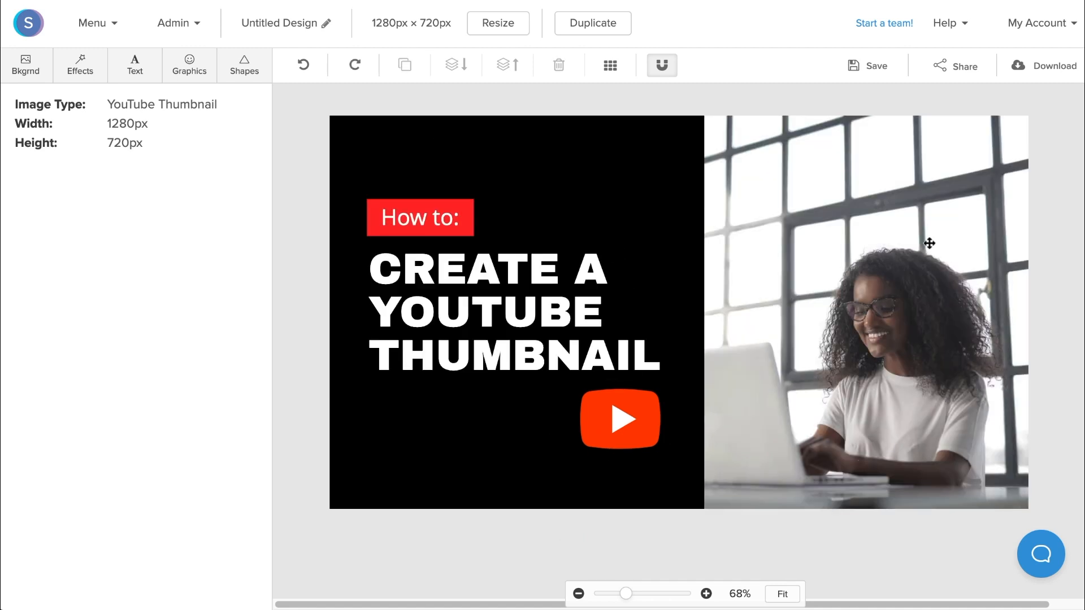
{"action": "mouse_move", "coordinate": [866, 359]}
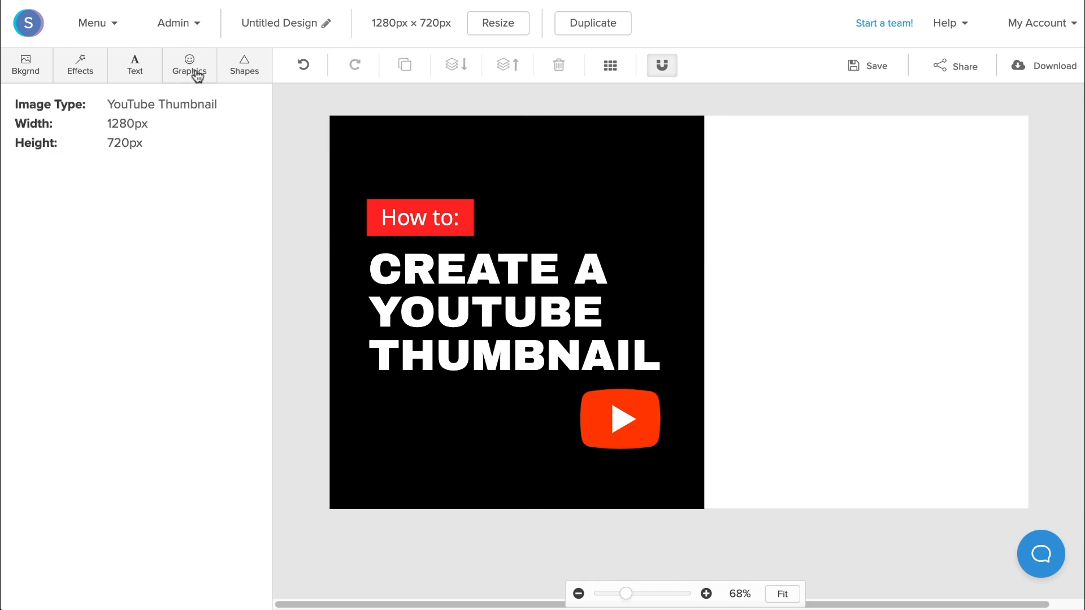
Step: Add the uploaded man-at-microphone photo from Graphics > Uploads to the right side
{"action": "left_click", "coordinate": [189, 65]}
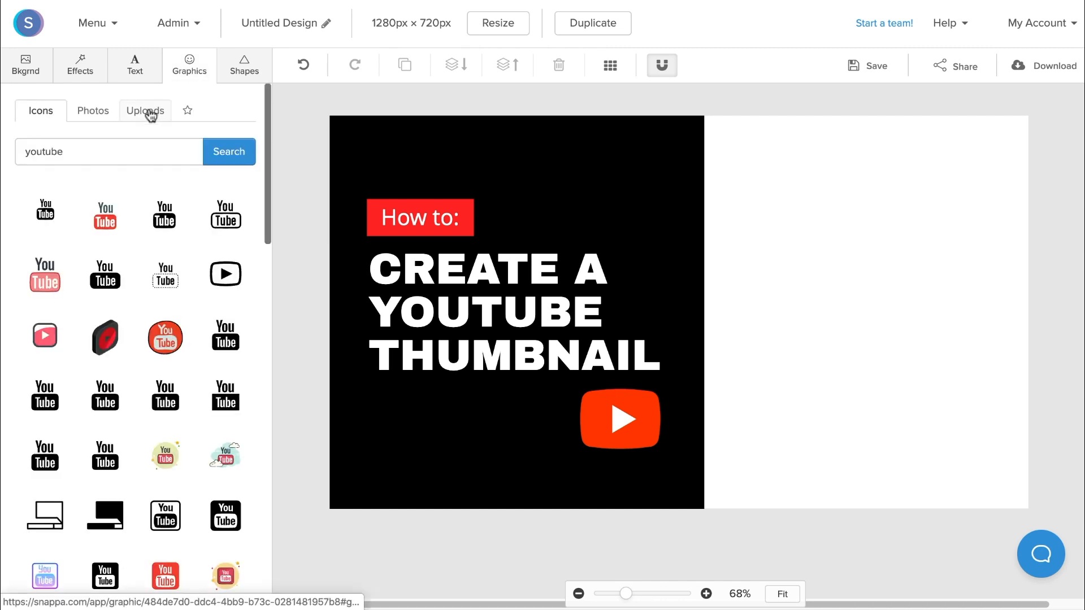
{"action": "left_click", "coordinate": [145, 111]}
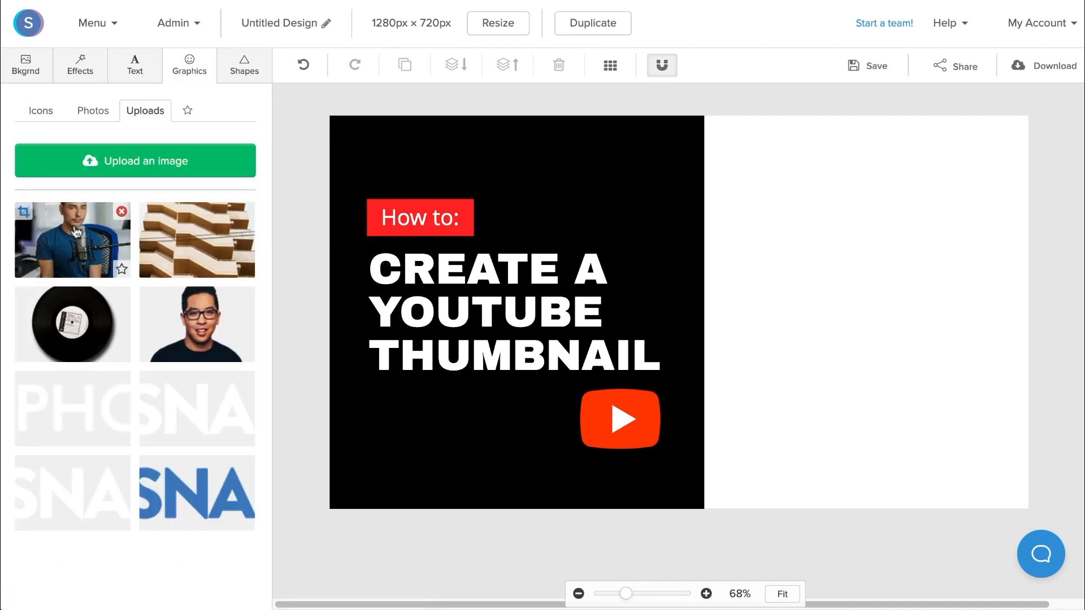
{"action": "mouse_move", "coordinate": [65, 240]}
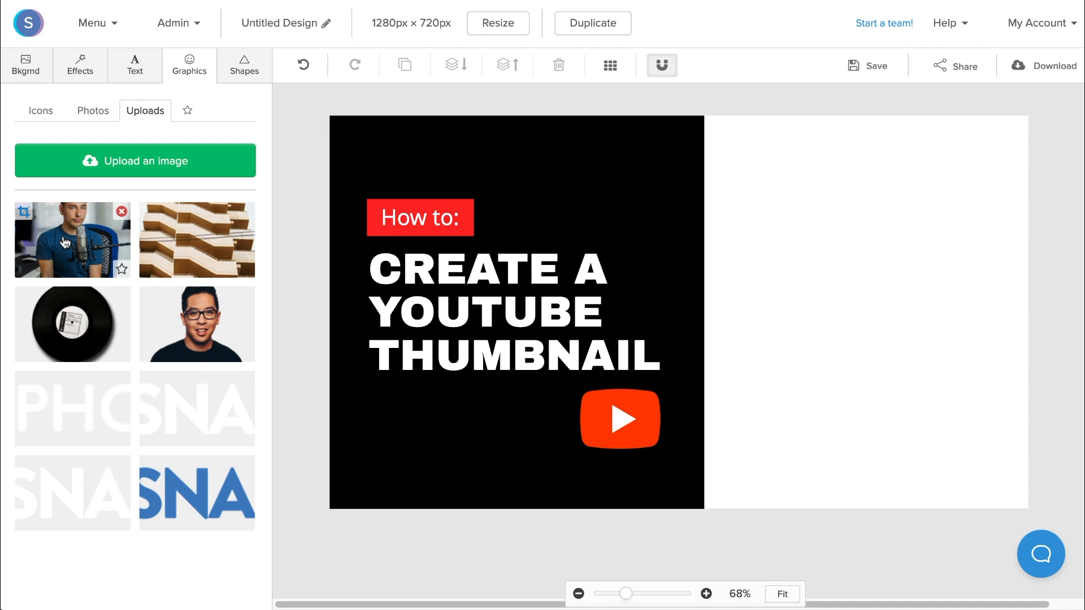
{"action": "left_click", "coordinate": [71, 239]}
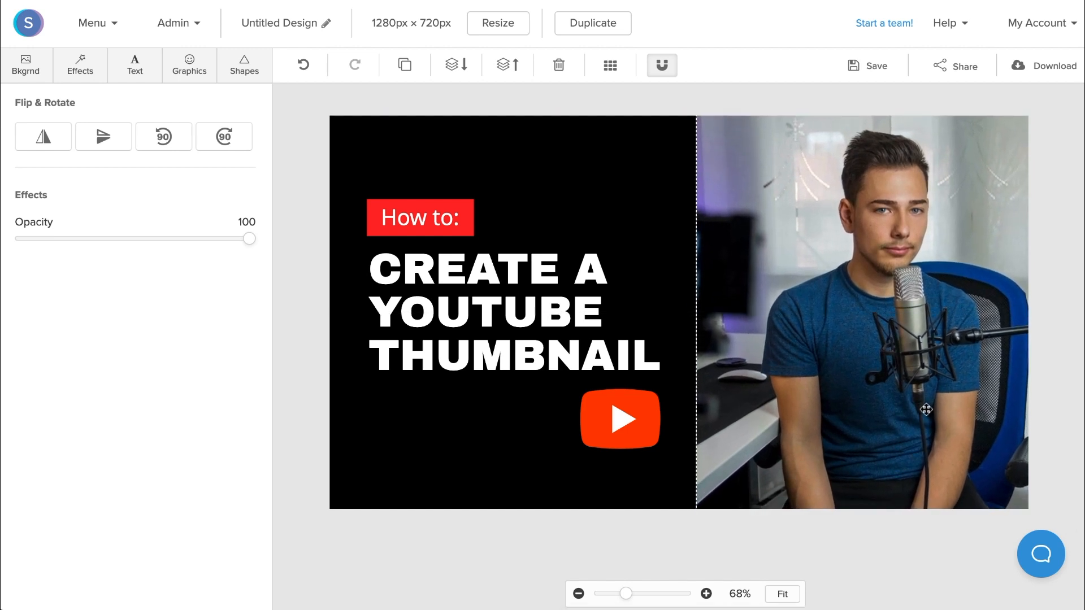
{"action": "mouse_move", "coordinate": [456, 64]}
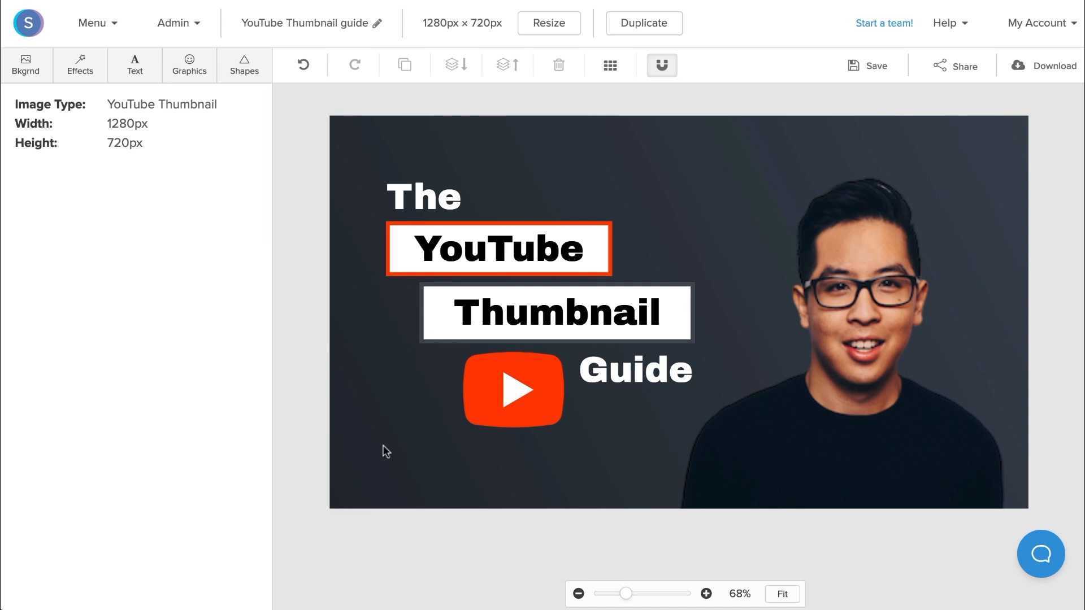
{"action": "mouse_move", "coordinate": [557, 237]}
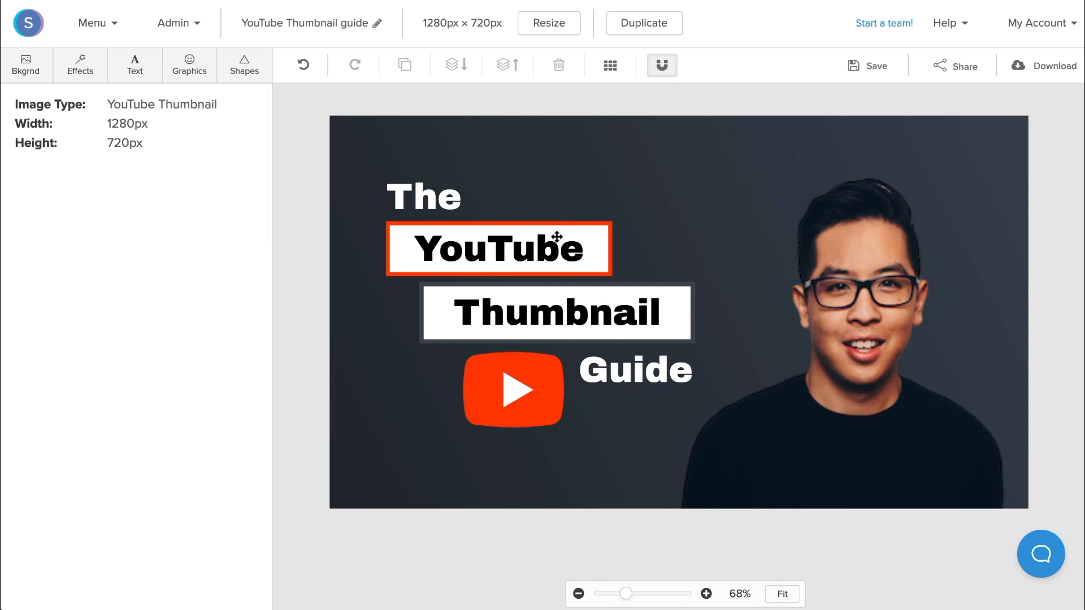
Step: Select the smiling man portrait and add the uploaded microphone photo to the design
{"action": "left_click", "coordinate": [844, 370]}
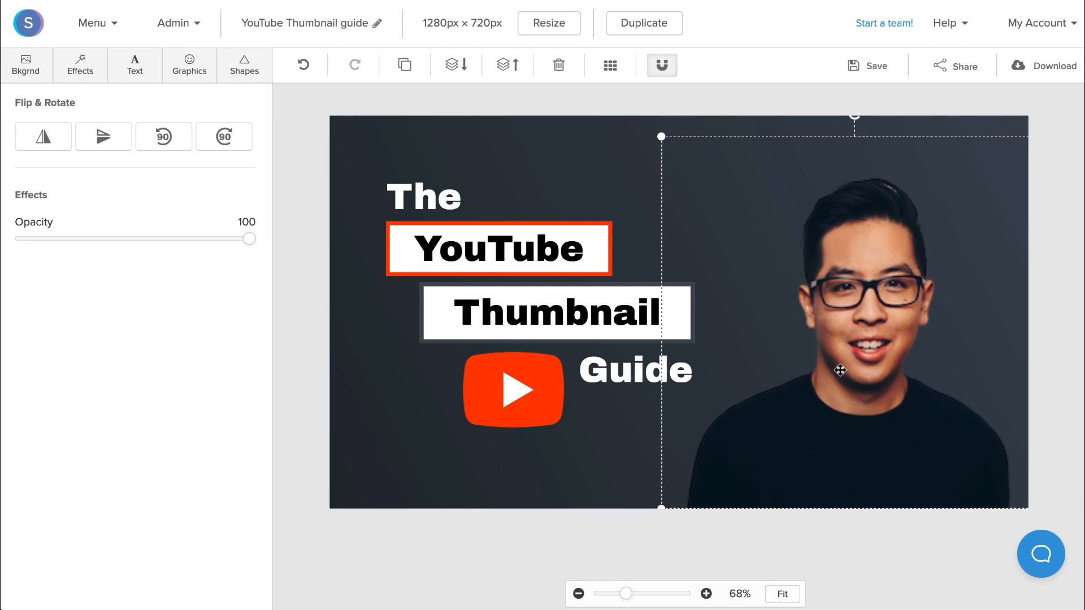
{"action": "mouse_move", "coordinate": [875, 397]}
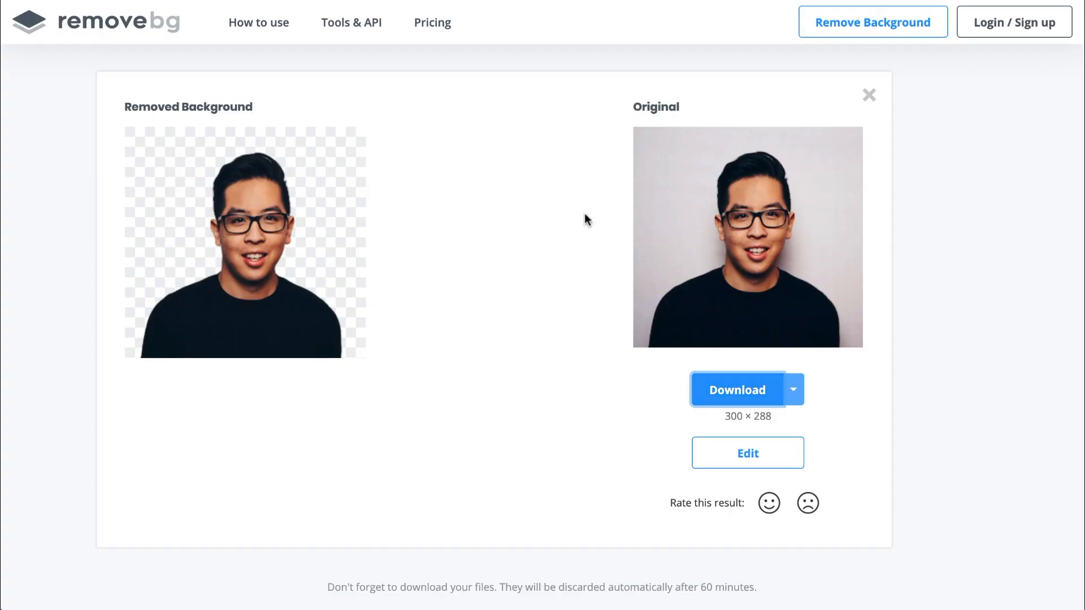
{"action": "mouse_move", "coordinate": [291, 266]}
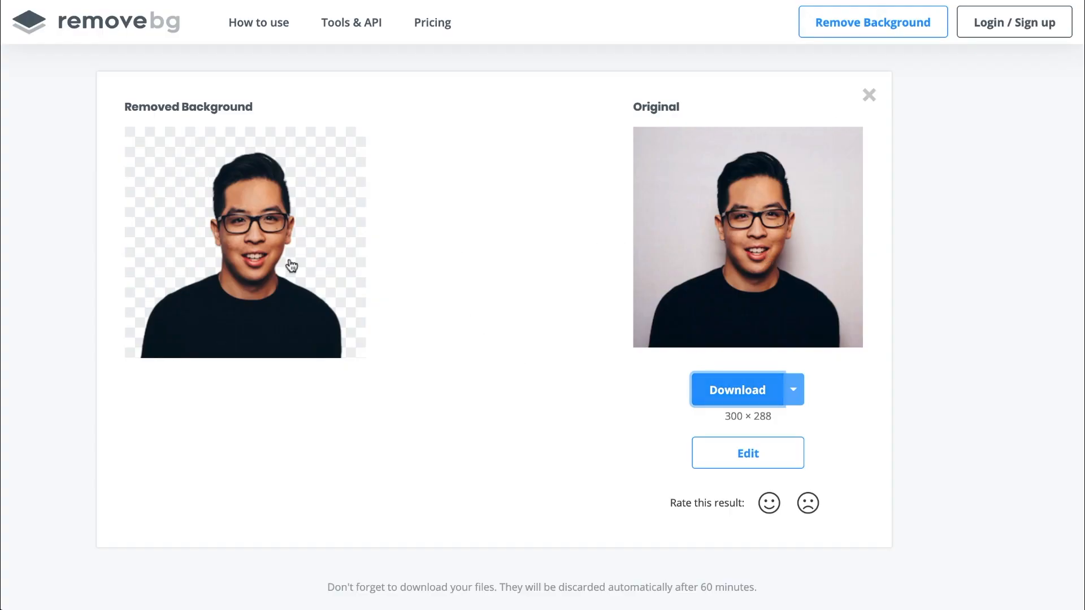
{"action": "mouse_move", "coordinate": [720, 385]}
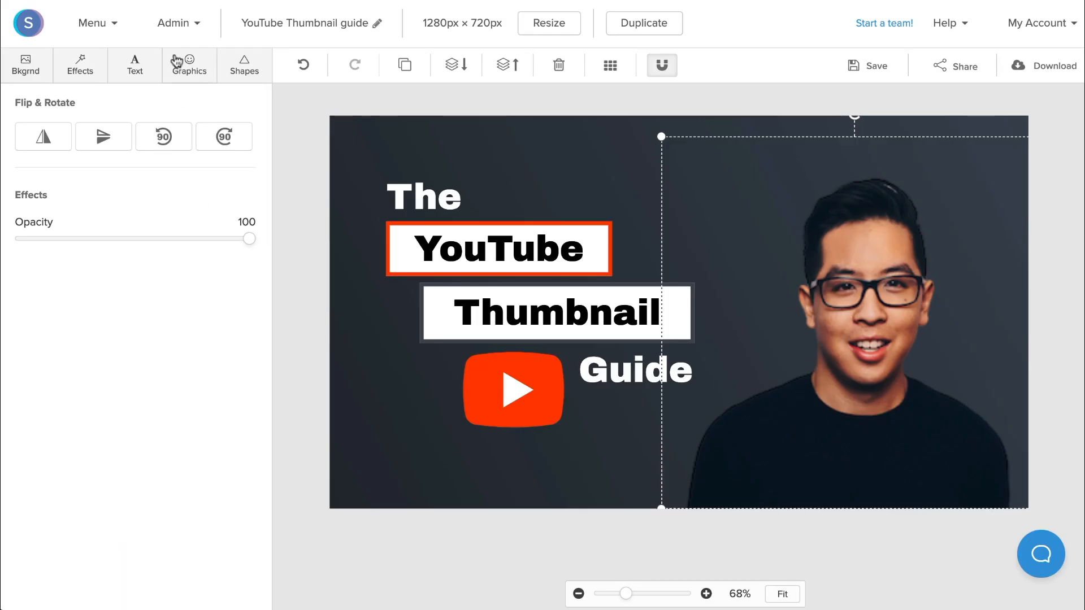
{"action": "left_click", "coordinate": [188, 65]}
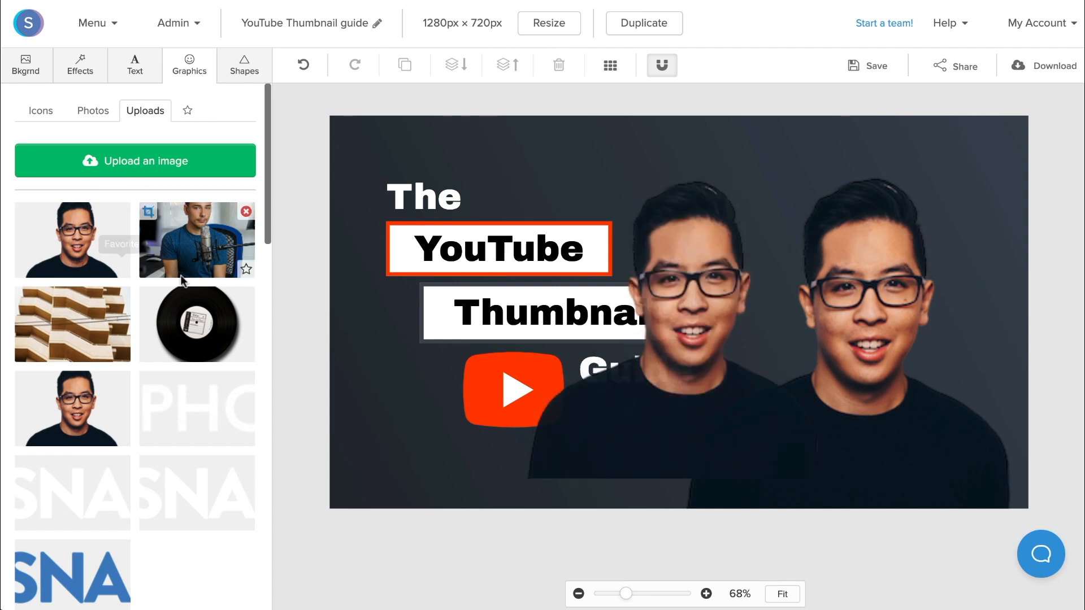
{"action": "left_click", "coordinate": [678, 367]}
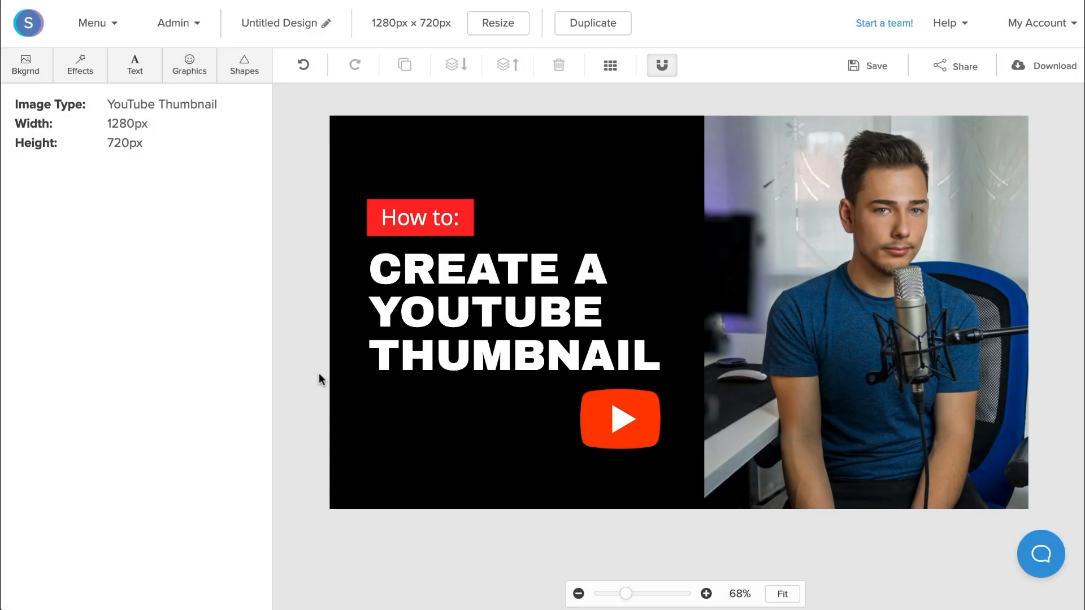
Step: Title the design 'YouTube Thumbnail' and save it to the default graphics folder
{"action": "left_click", "coordinate": [280, 22]}
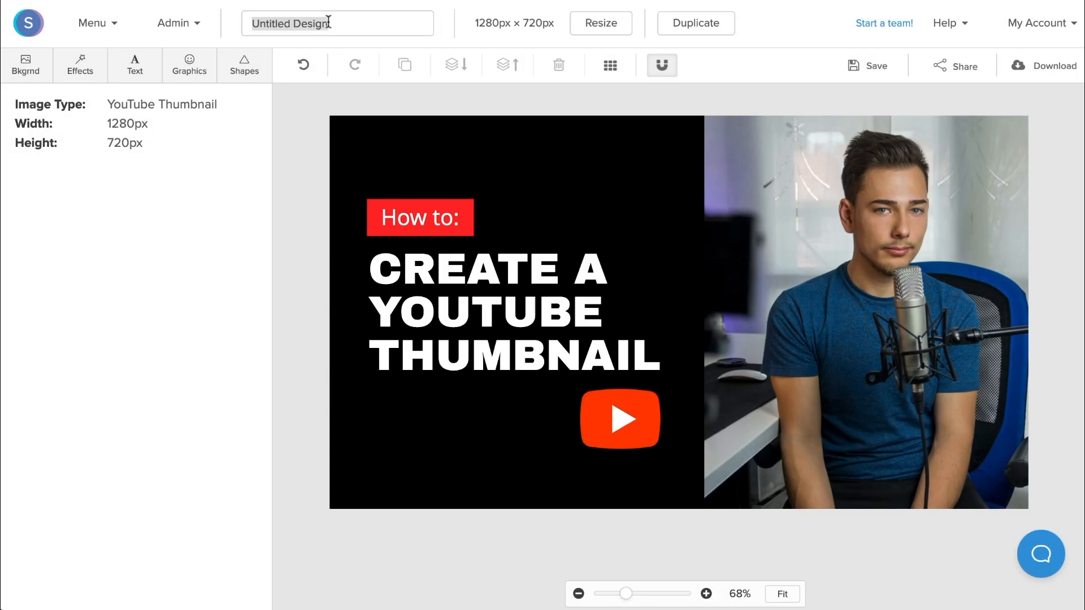
{"action": "type", "text": "YouTube Thumbnail"}
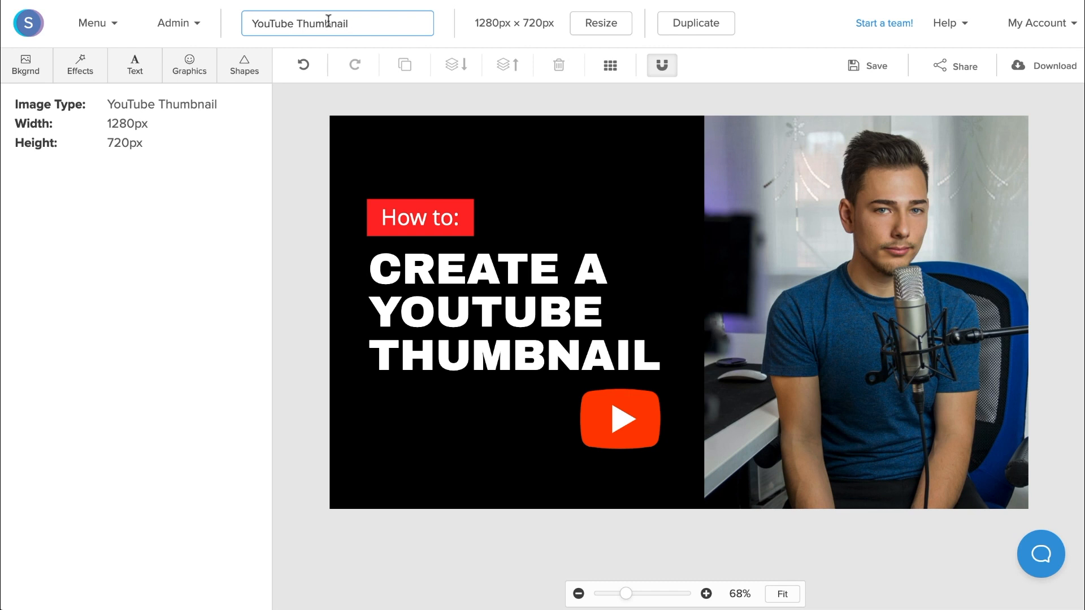
{"action": "left_click", "coordinate": [866, 65]}
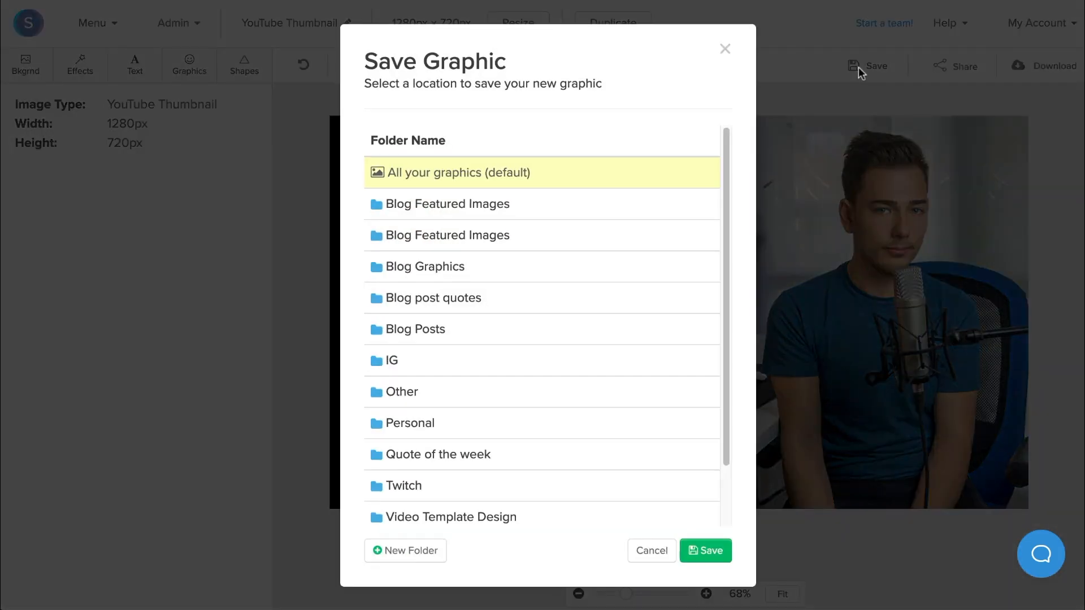
{"action": "left_click", "coordinate": [705, 551]}
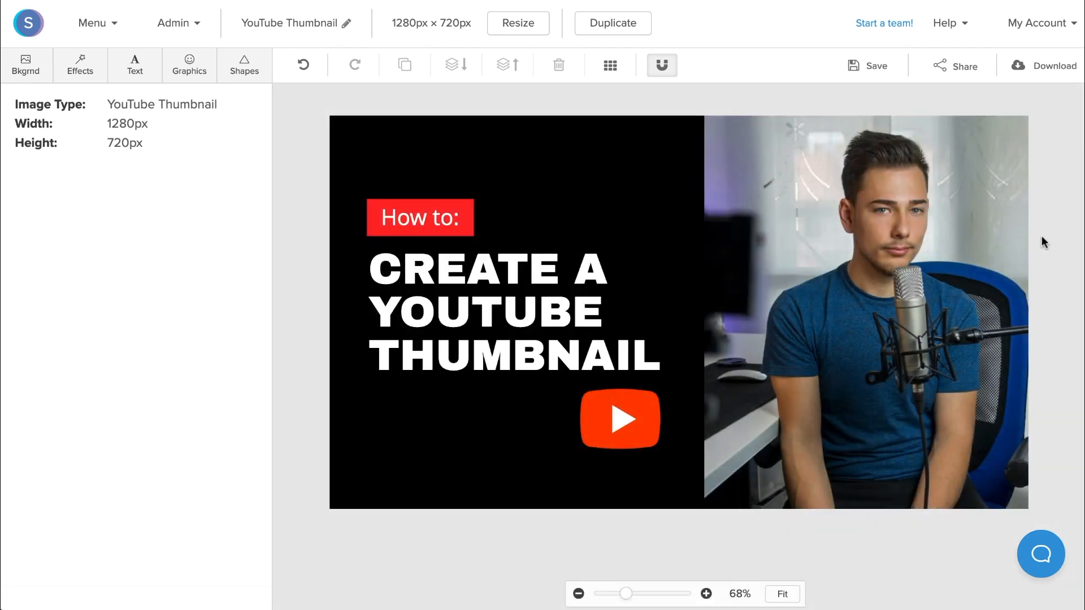
Step: Download the thumbnail as a web-optimized JPG named 'YouTube Thumbnail' to the Desktop
{"action": "left_click", "coordinate": [1041, 64]}
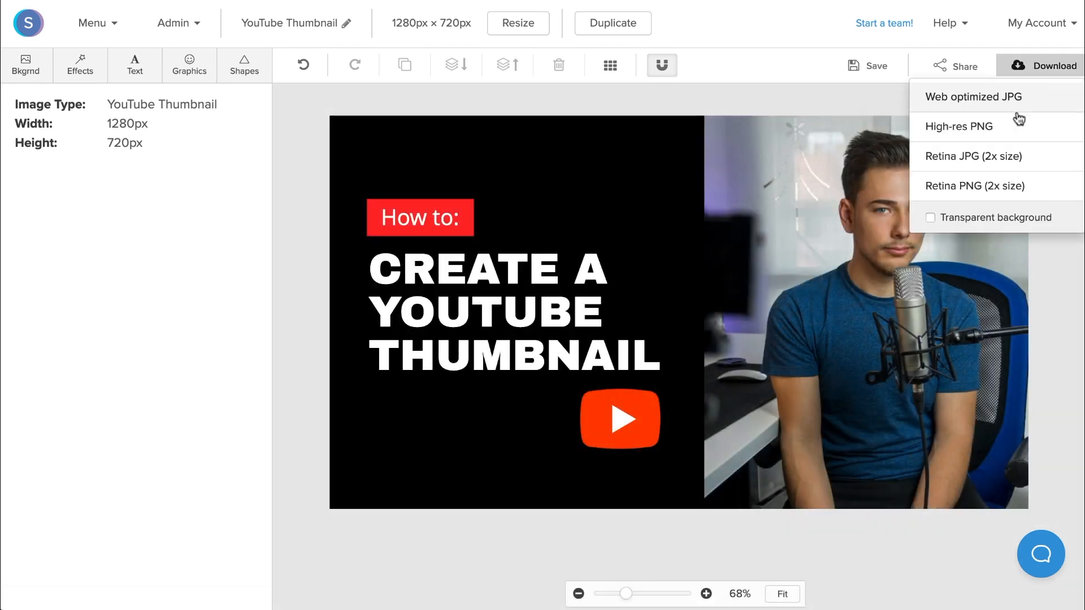
{"action": "left_click", "coordinate": [973, 97]}
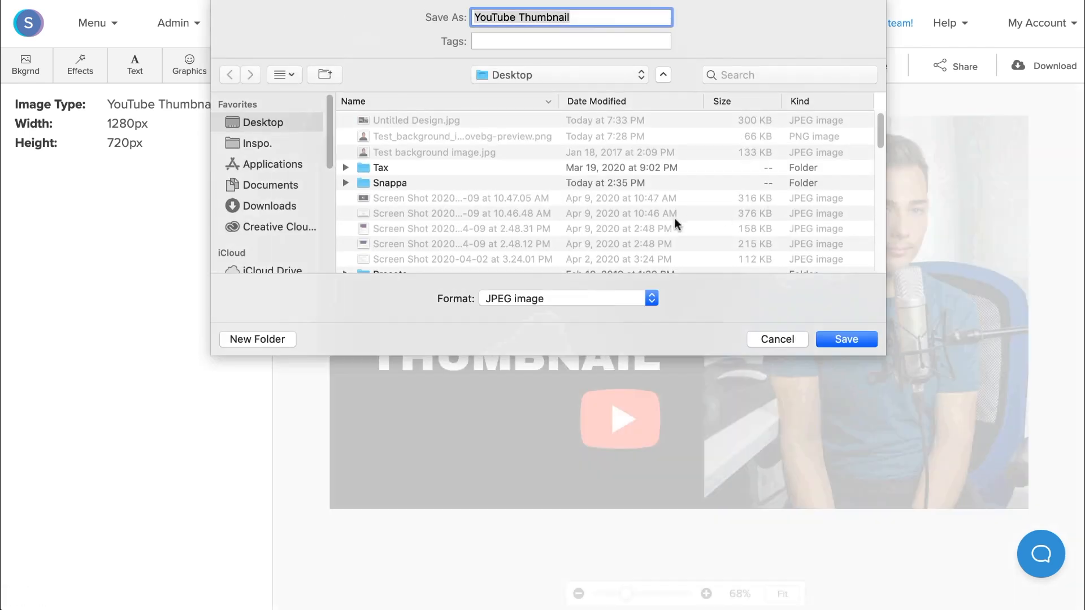
{"action": "left_click", "coordinate": [845, 339]}
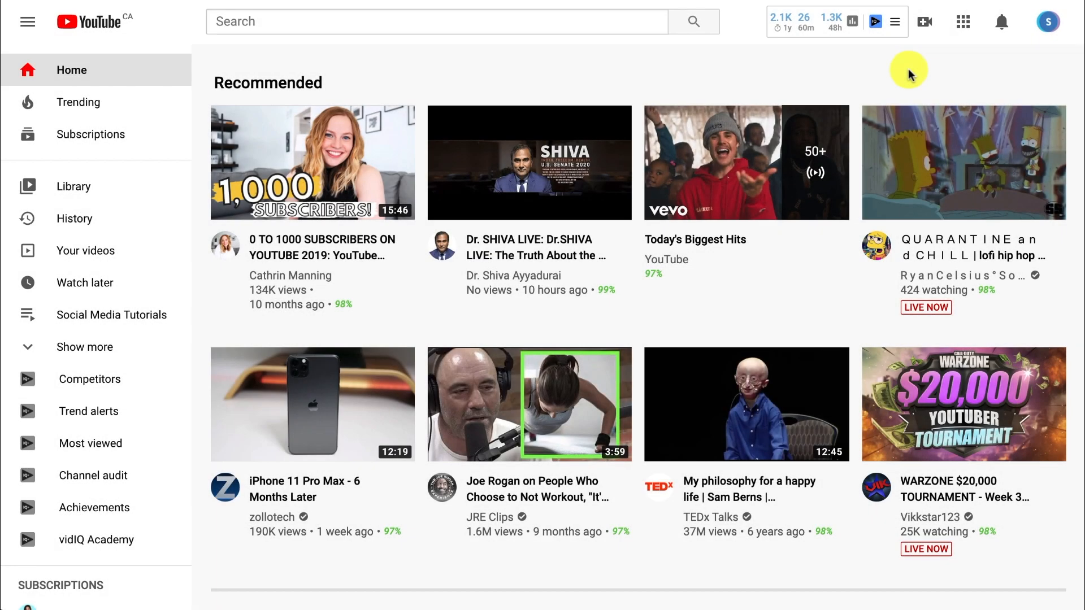
{"action": "mouse_move", "coordinate": [923, 22]}
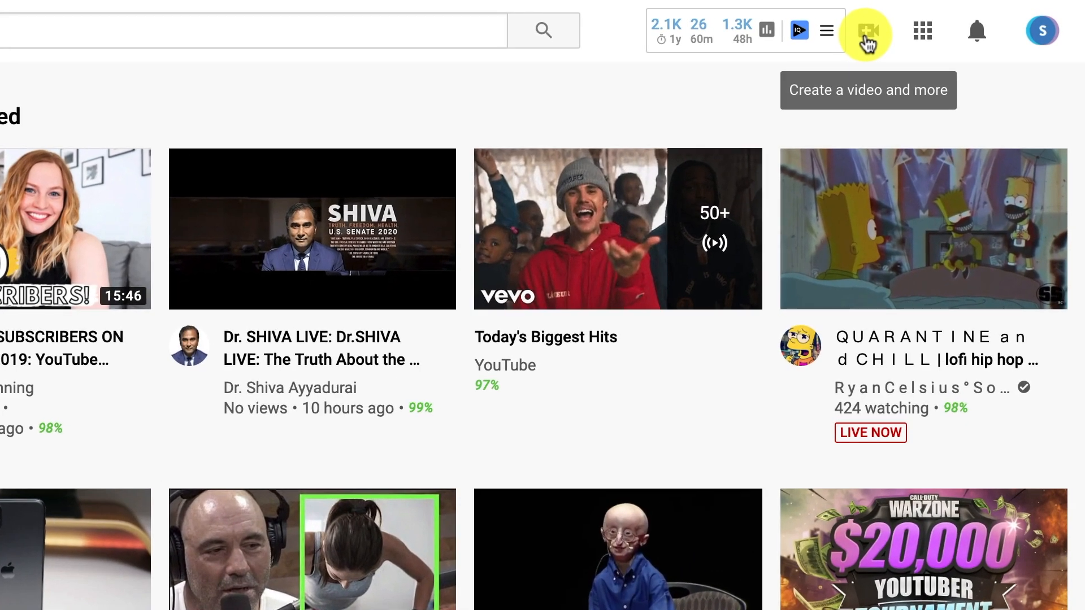
Step: Upload 'Create Facebook Group Cover Photo.mp4' from the Snappa folder as a new video
{"action": "left_click", "coordinate": [866, 30]}
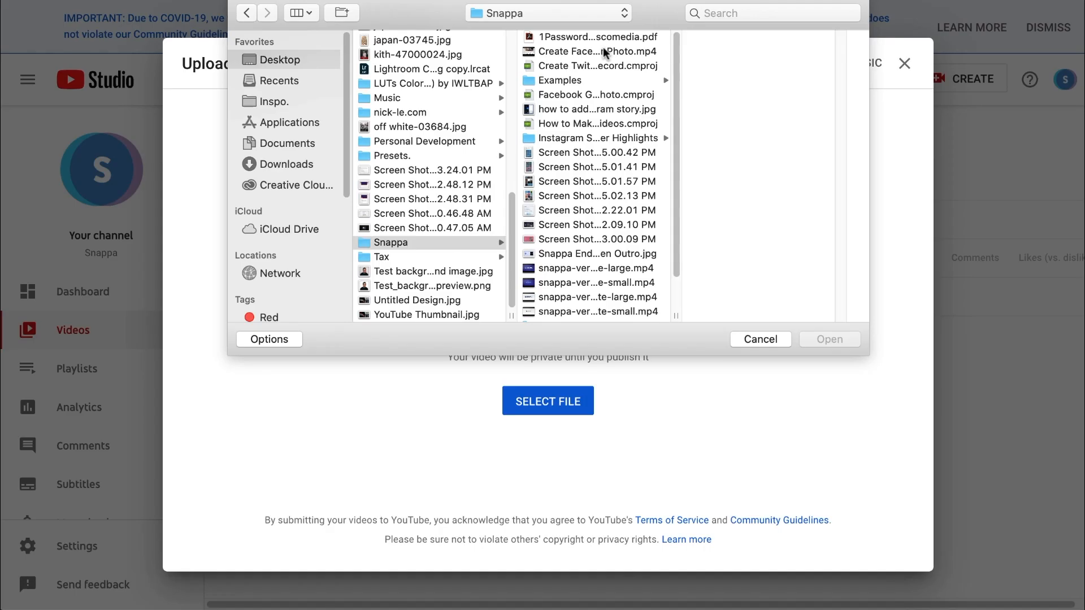
{"action": "left_click", "coordinate": [591, 51]}
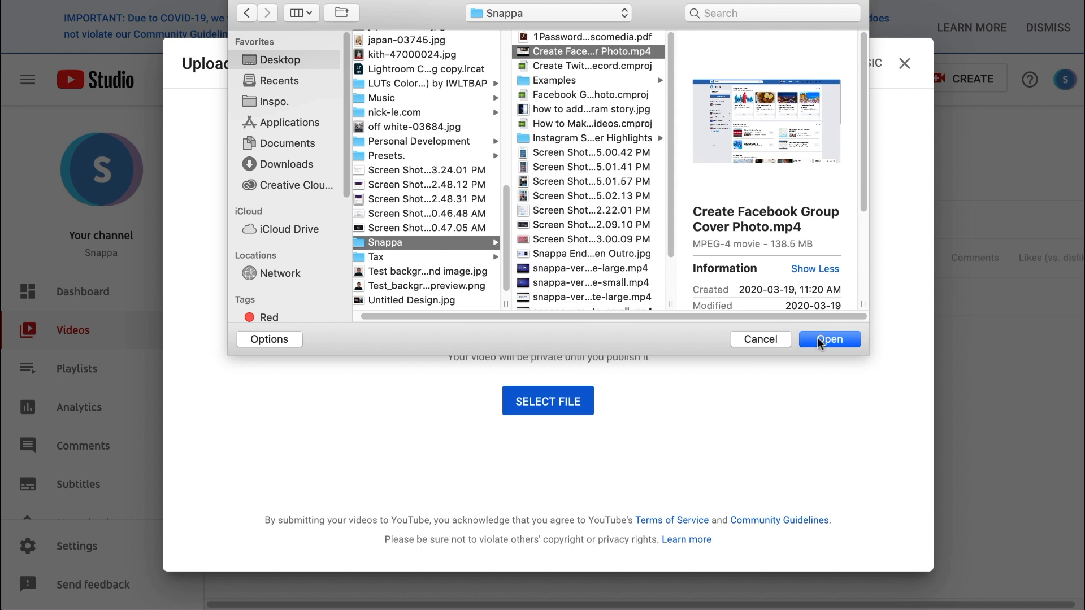
{"action": "left_click", "coordinate": [828, 339]}
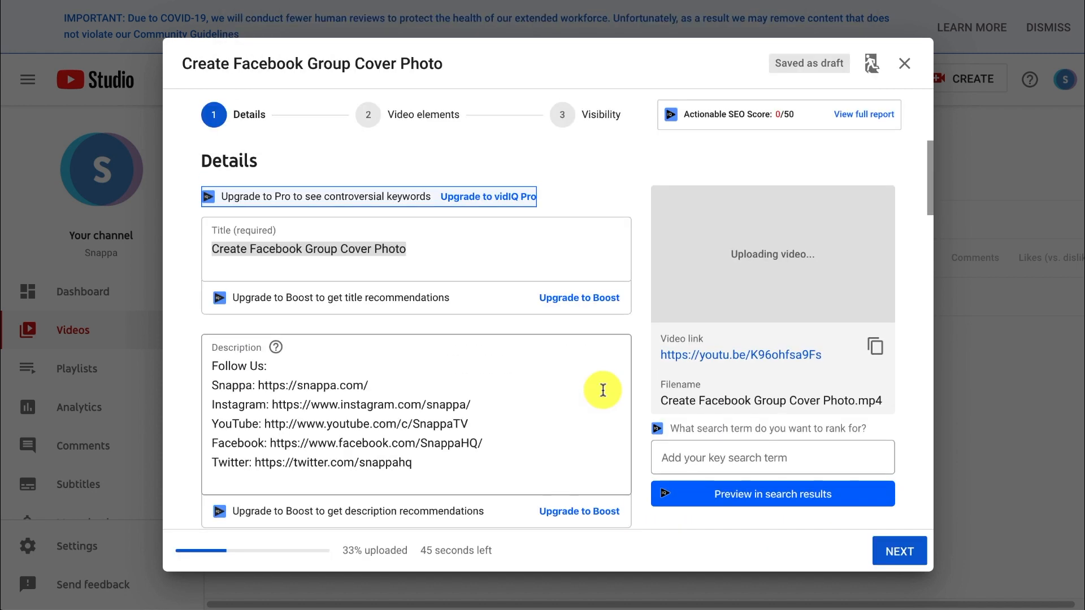
{"action": "mouse_move", "coordinate": [642, 380]}
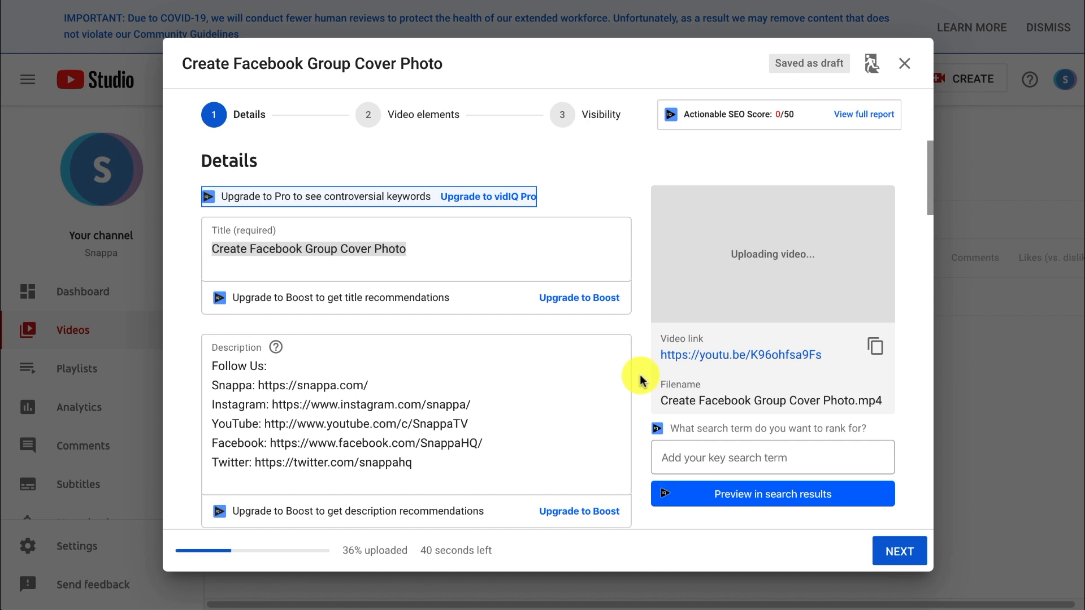
Step: Set 'YouTube Thumbnail.jpg' from the Desktop as the video's custom thumbnail
{"action": "scroll", "scroll_direction": "down", "scroll_amount": 3}
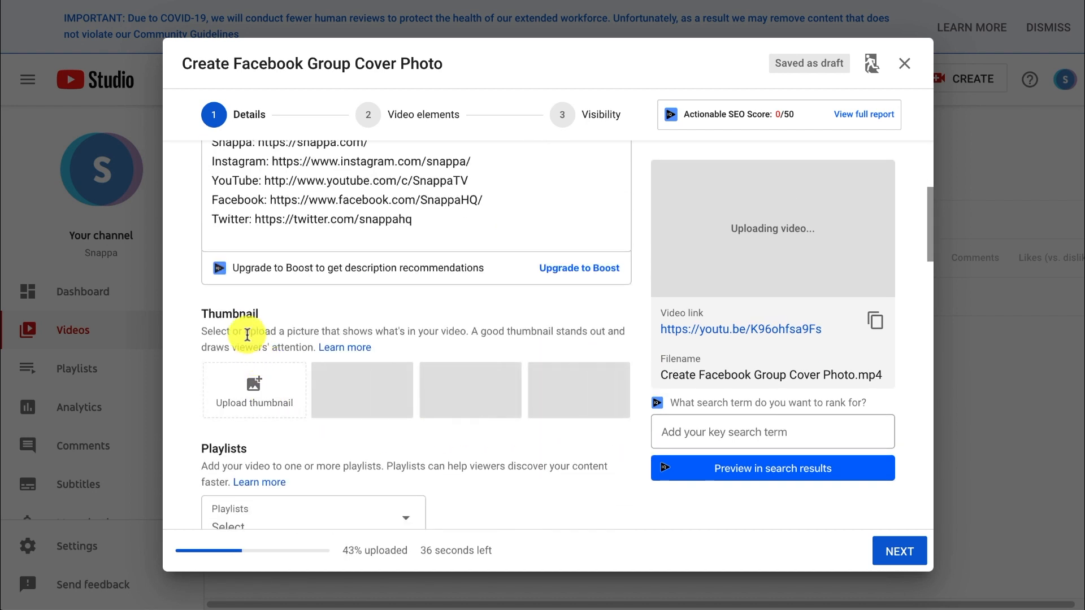
{"action": "mouse_move", "coordinate": [253, 401]}
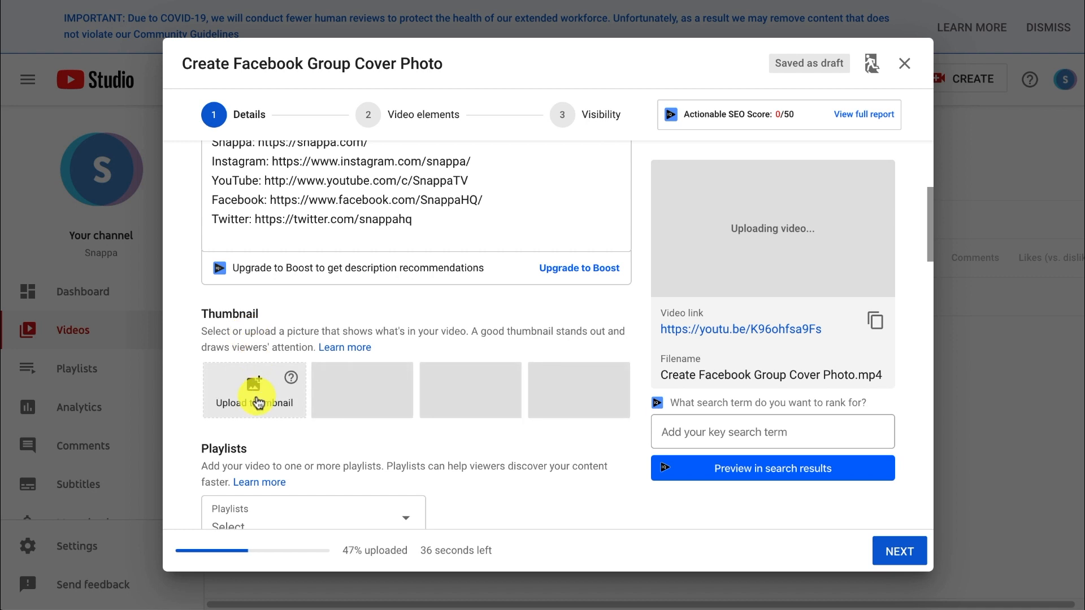
{"action": "left_click", "coordinate": [253, 389]}
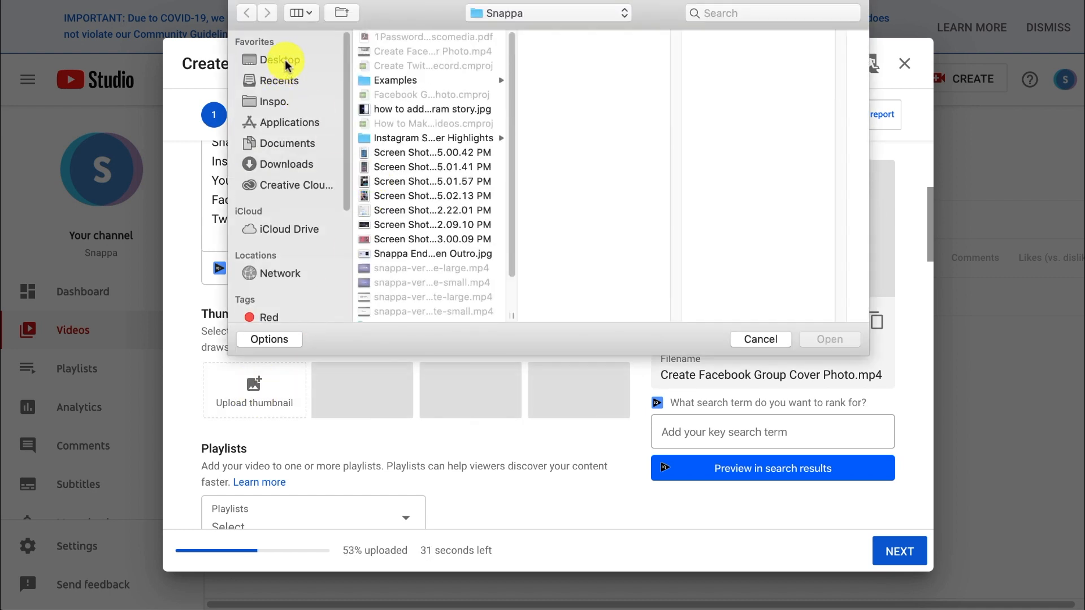
{"action": "left_click", "coordinate": [280, 59]}
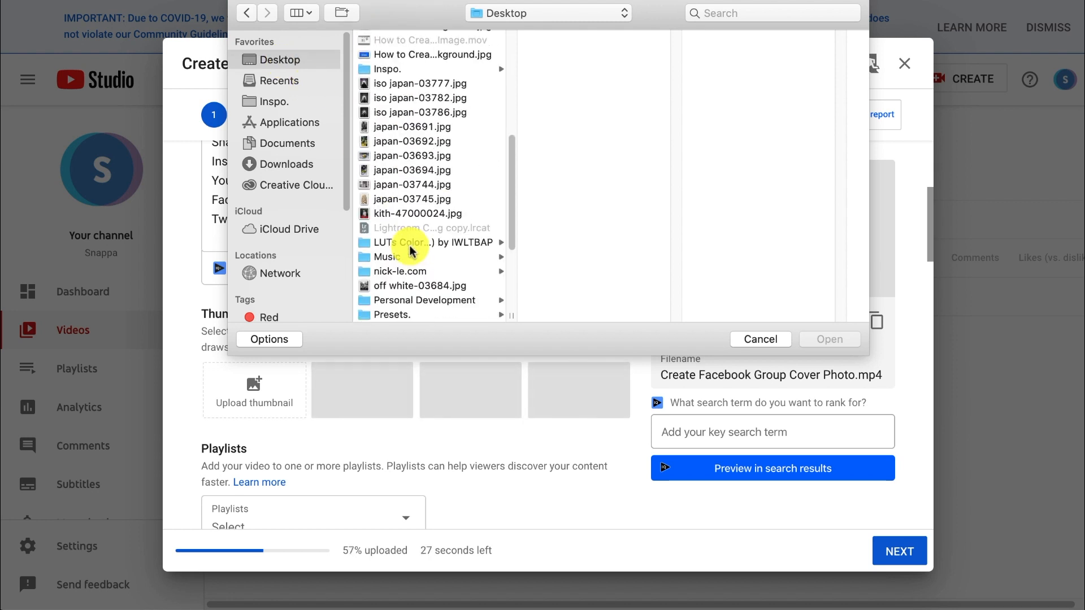
{"action": "scroll", "scroll_direction": "down", "scroll_amount": 3}
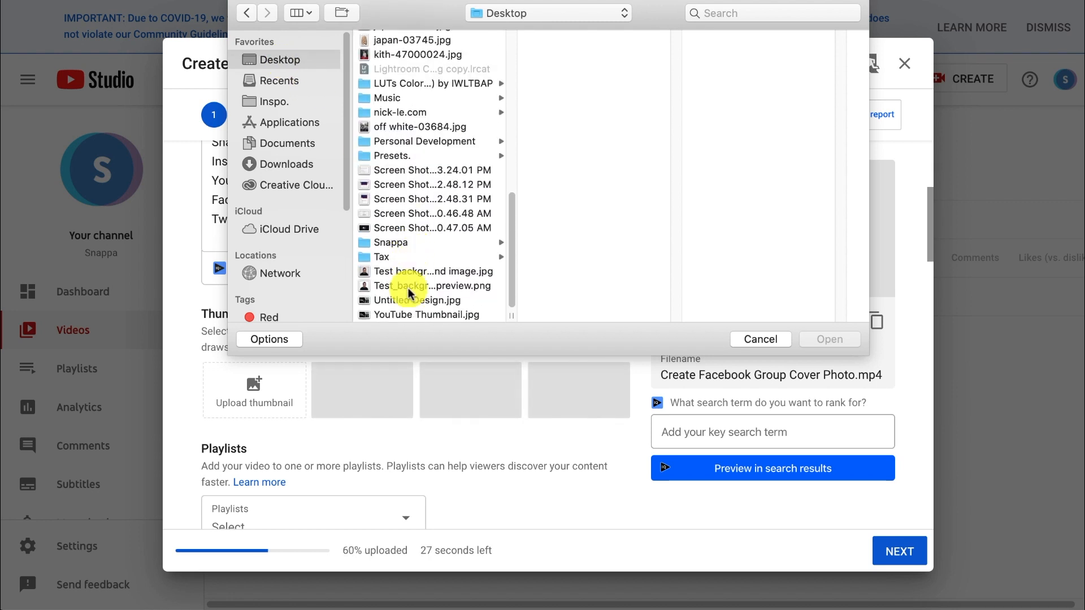
{"action": "left_click", "coordinate": [427, 315]}
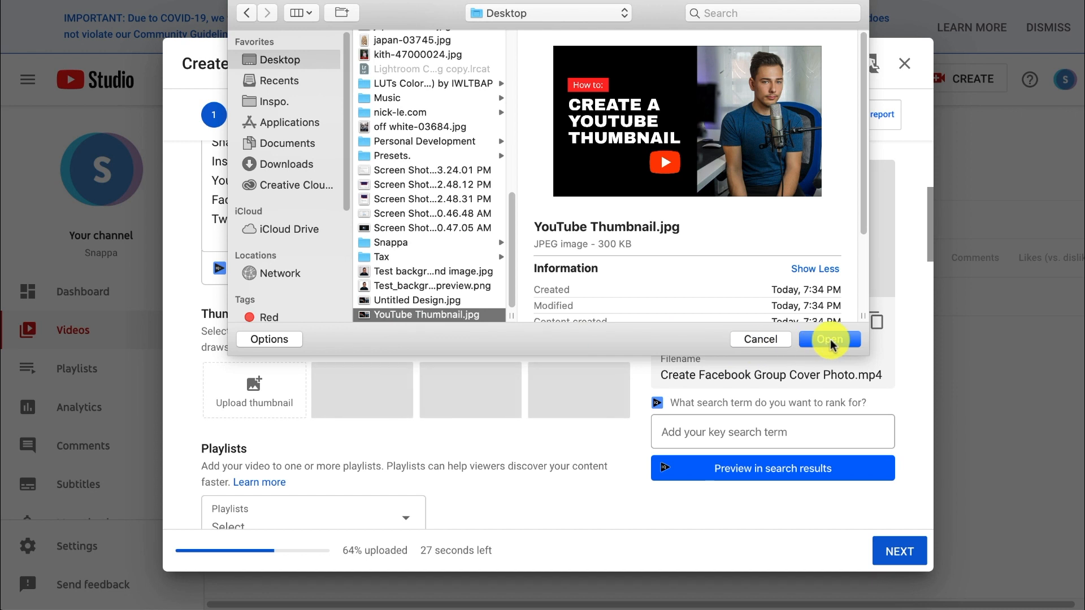
{"action": "left_click", "coordinate": [827, 340]}
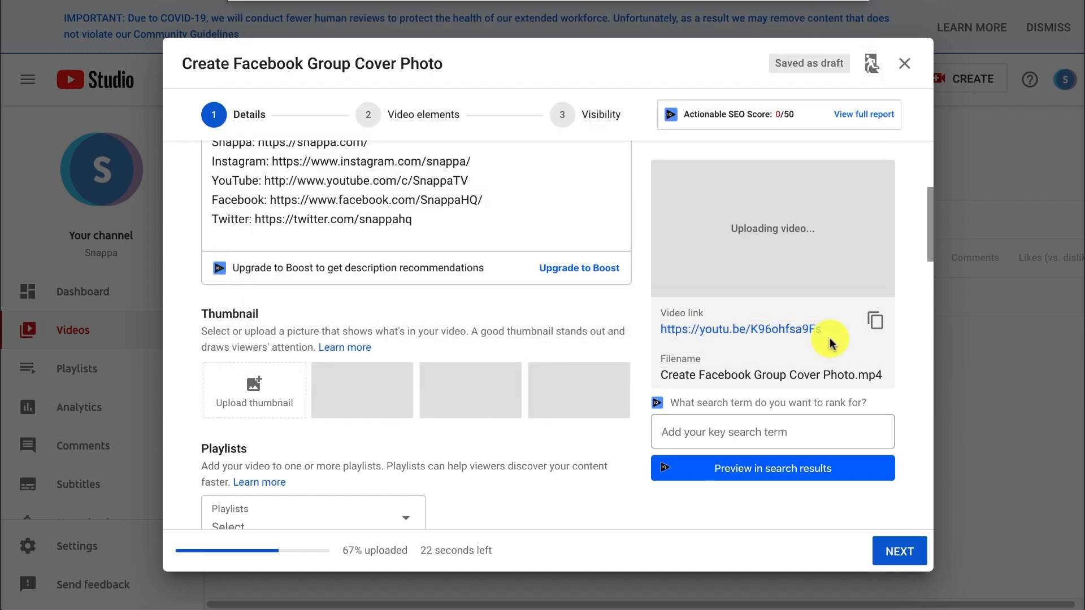